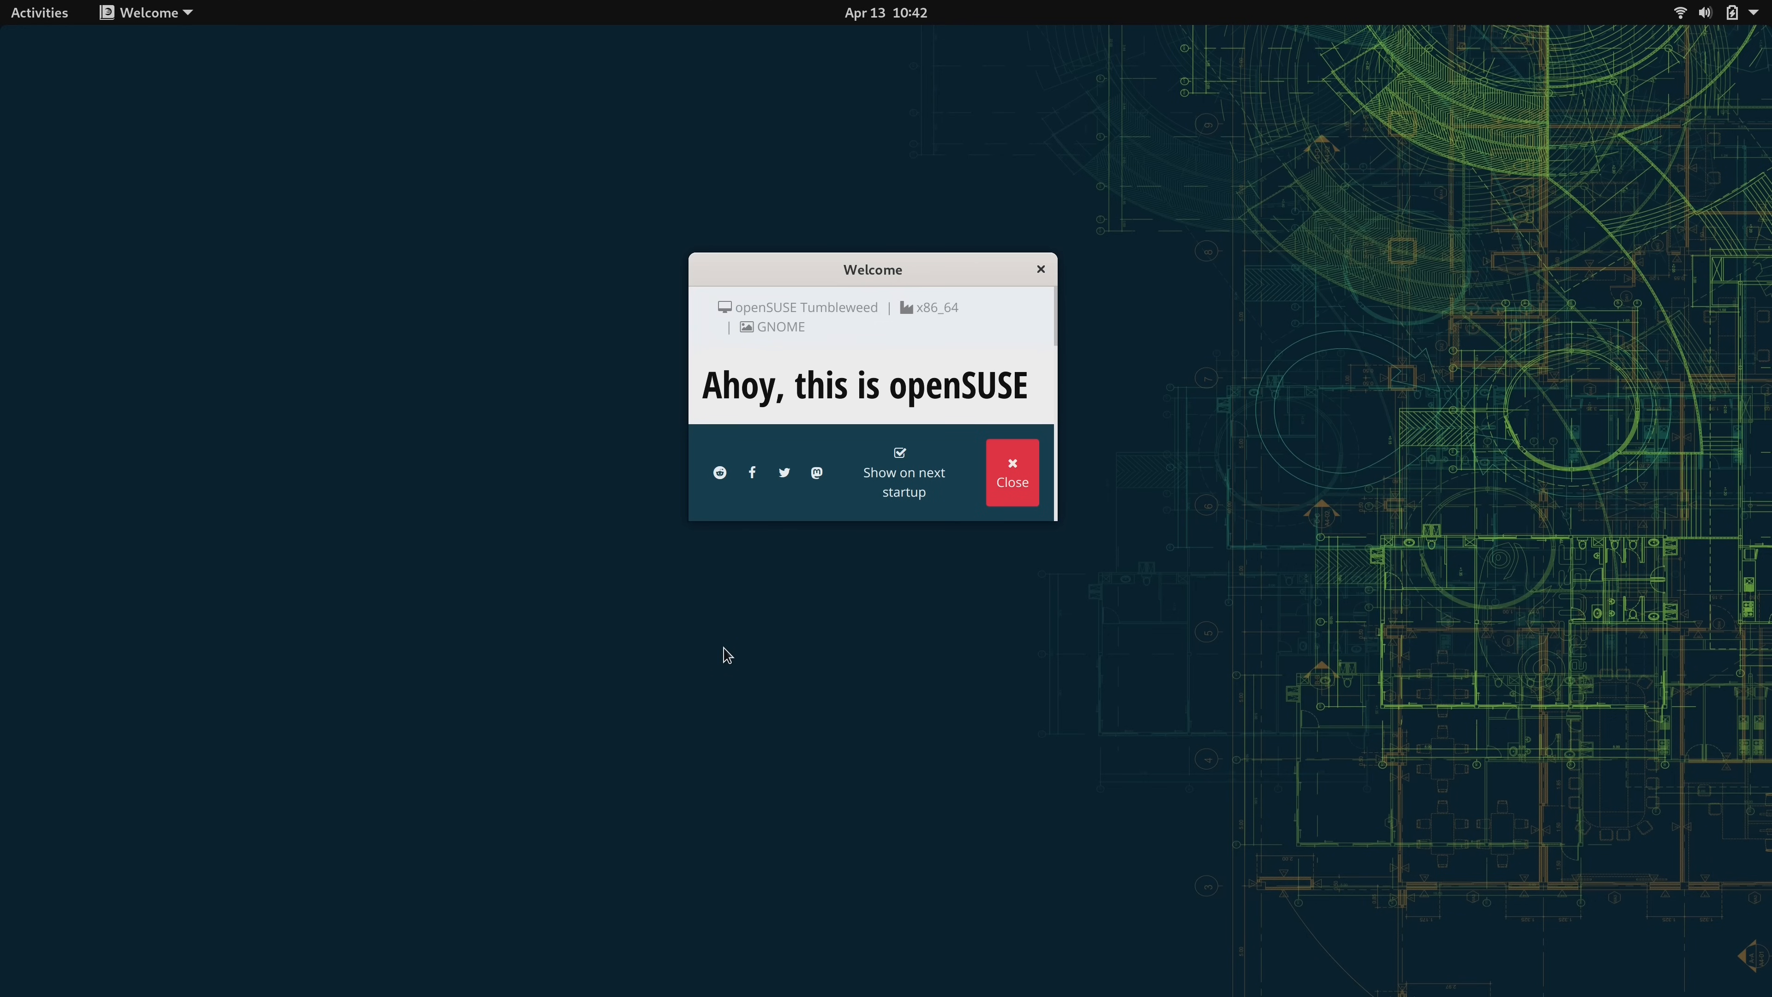
{"action": "mouse_move", "coordinate": [585, 696]}
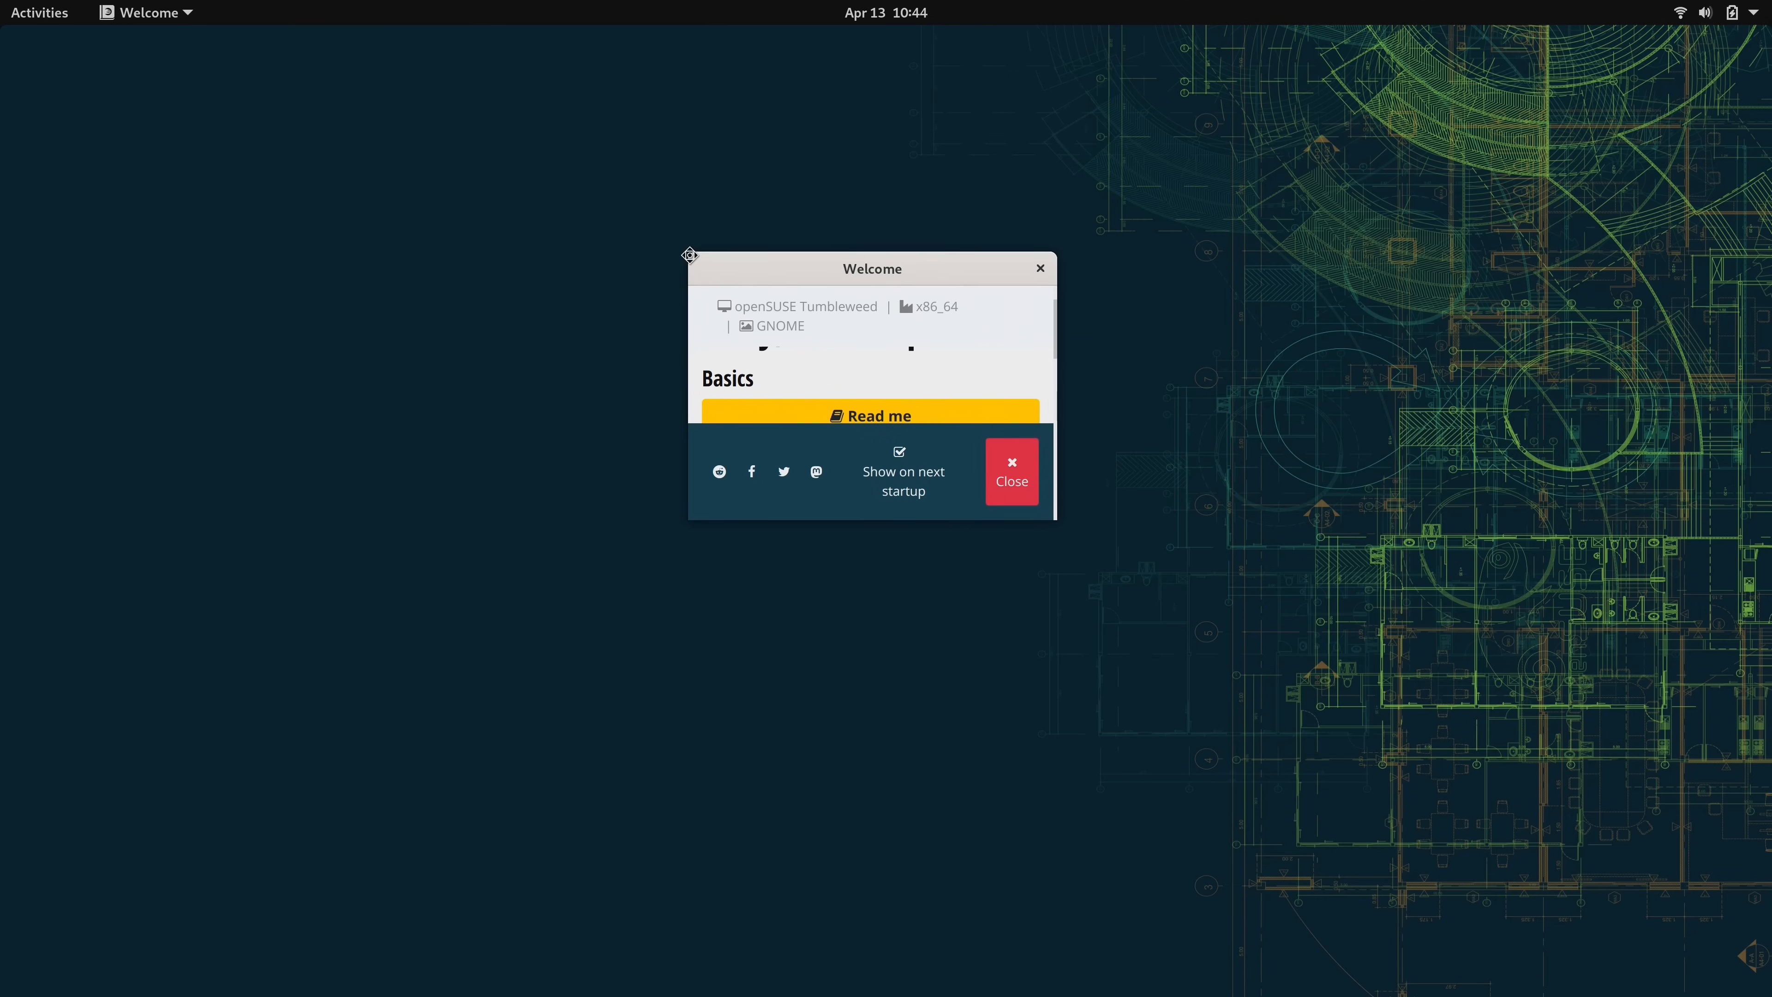
- Nudge the Welcome window to the right and scroll through its page
{"action": "left_click_drag", "start_coordinate": [690, 254], "coordinate": [705, 265]}
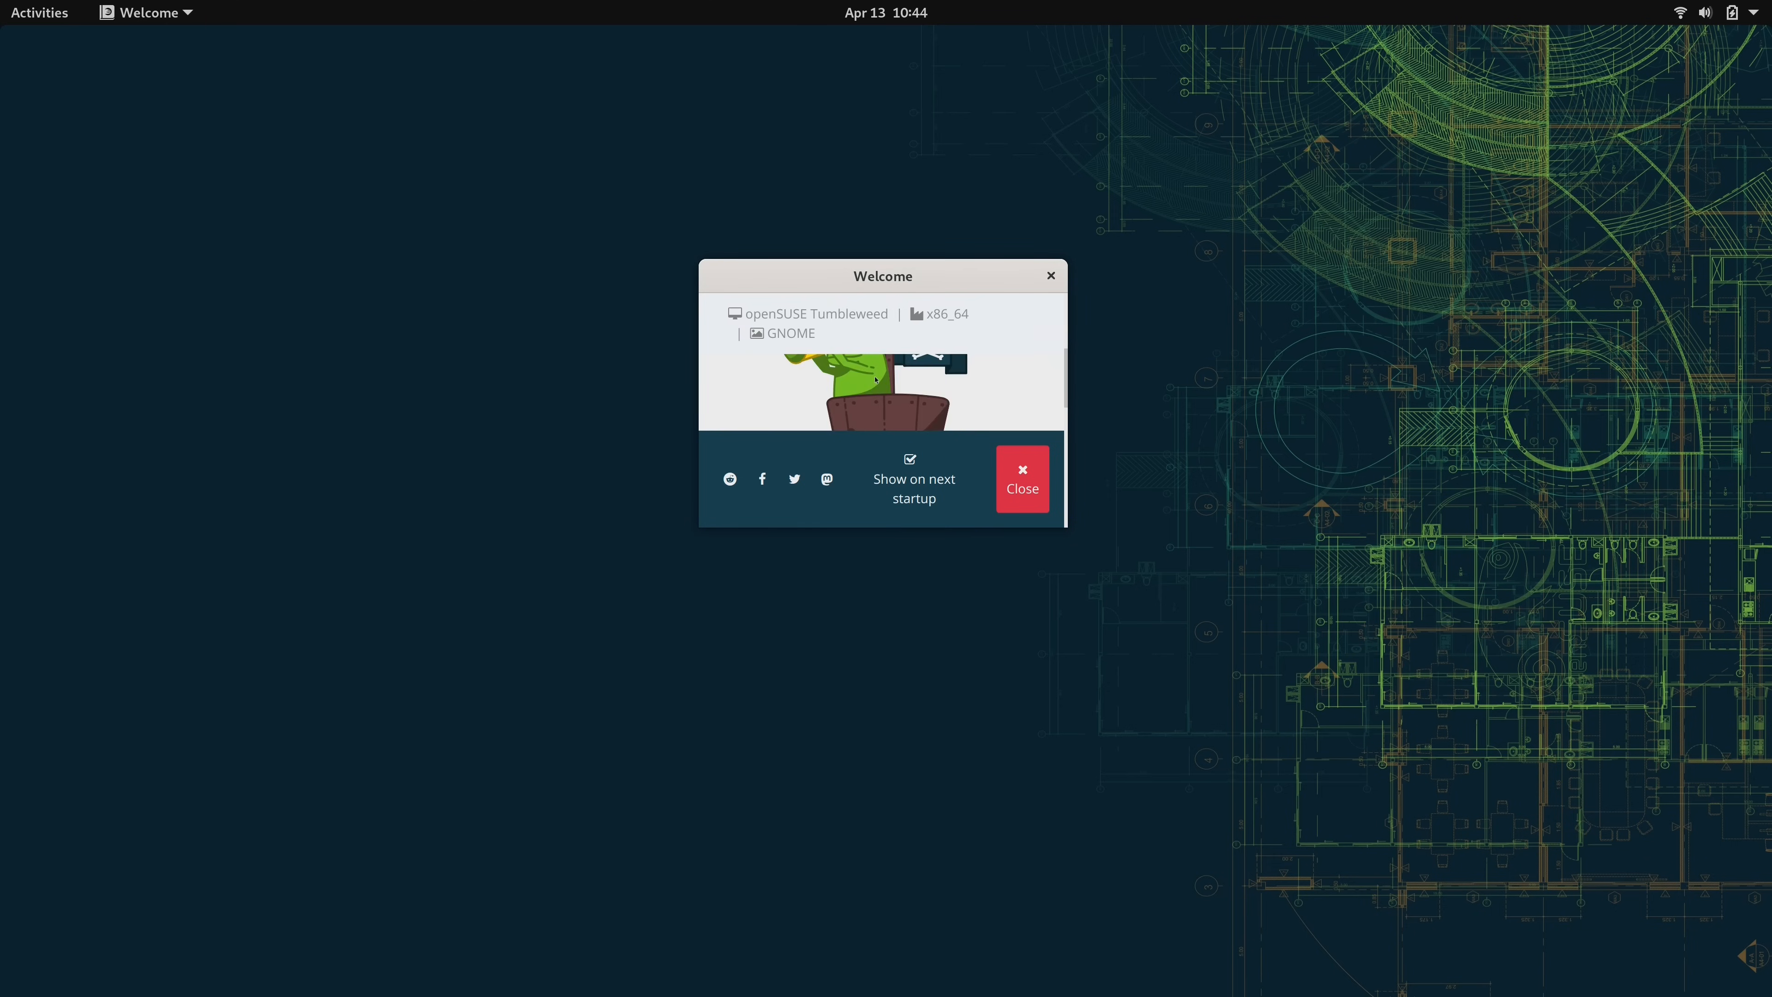
{"action": "scroll", "scroll_direction": "down", "scroll_amount": 3}
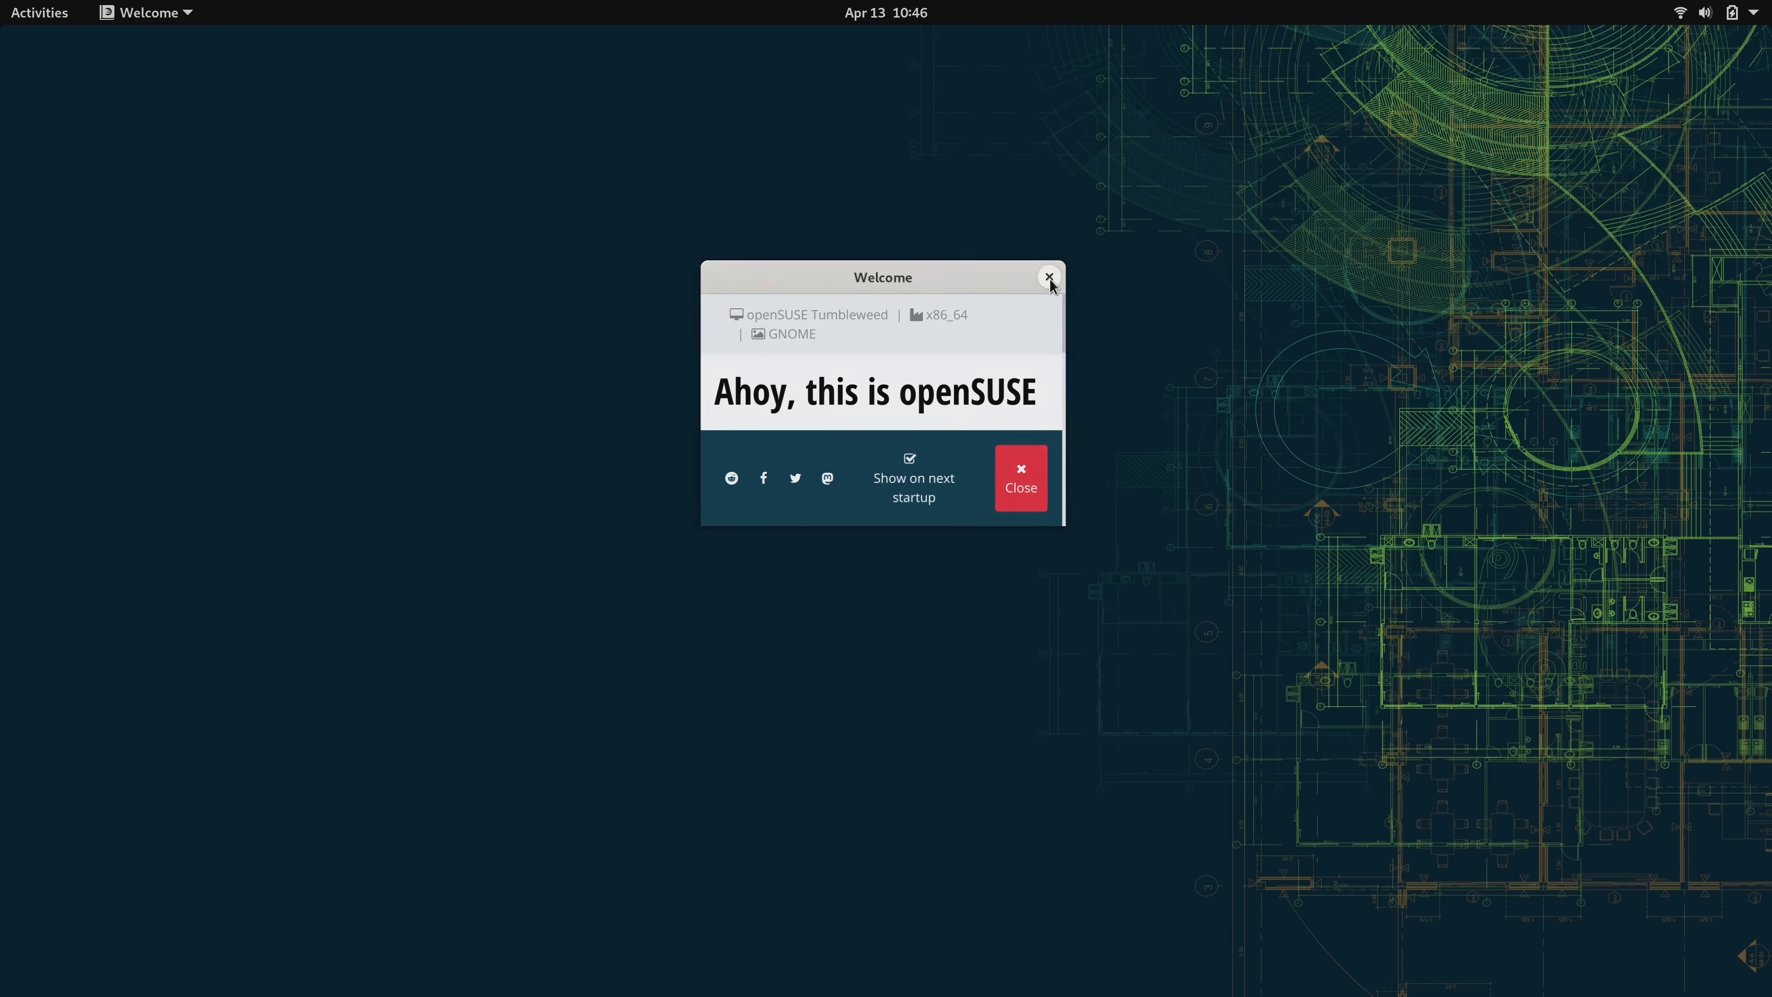
- Dismiss the Welcome window and show the Home folder in Files
{"action": "left_click", "coordinate": [1049, 277]}
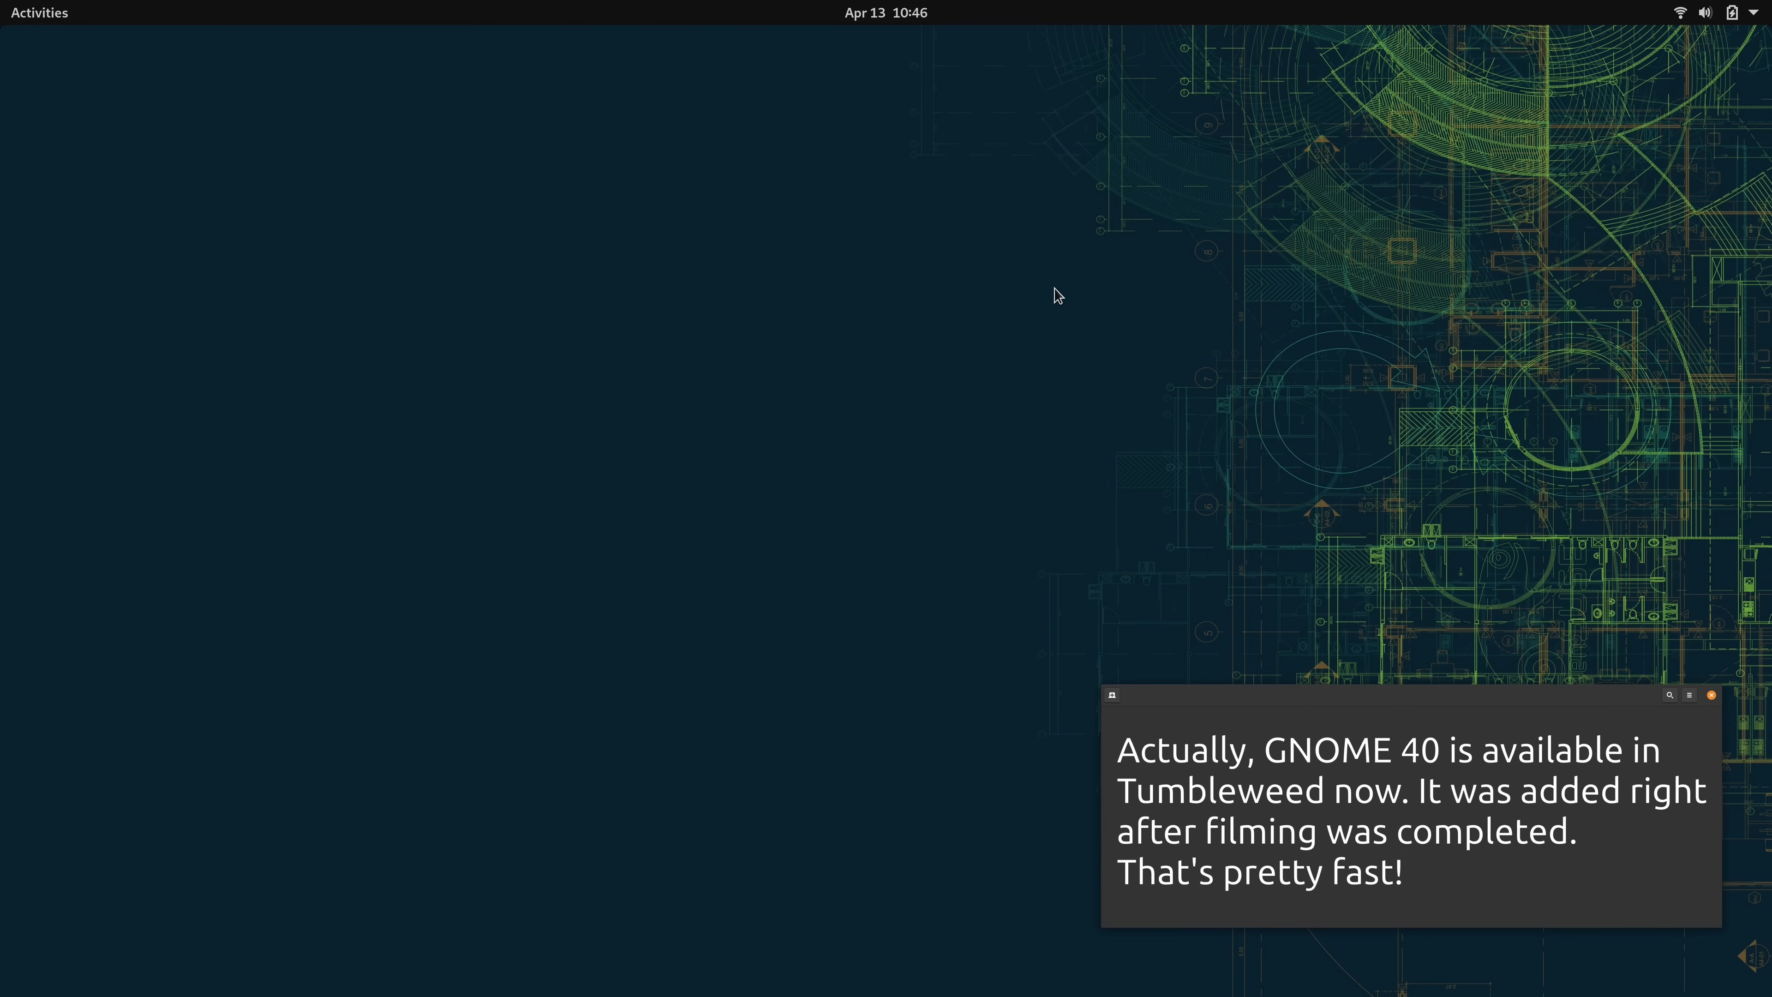
{"action": "left_click", "coordinate": [38, 13]}
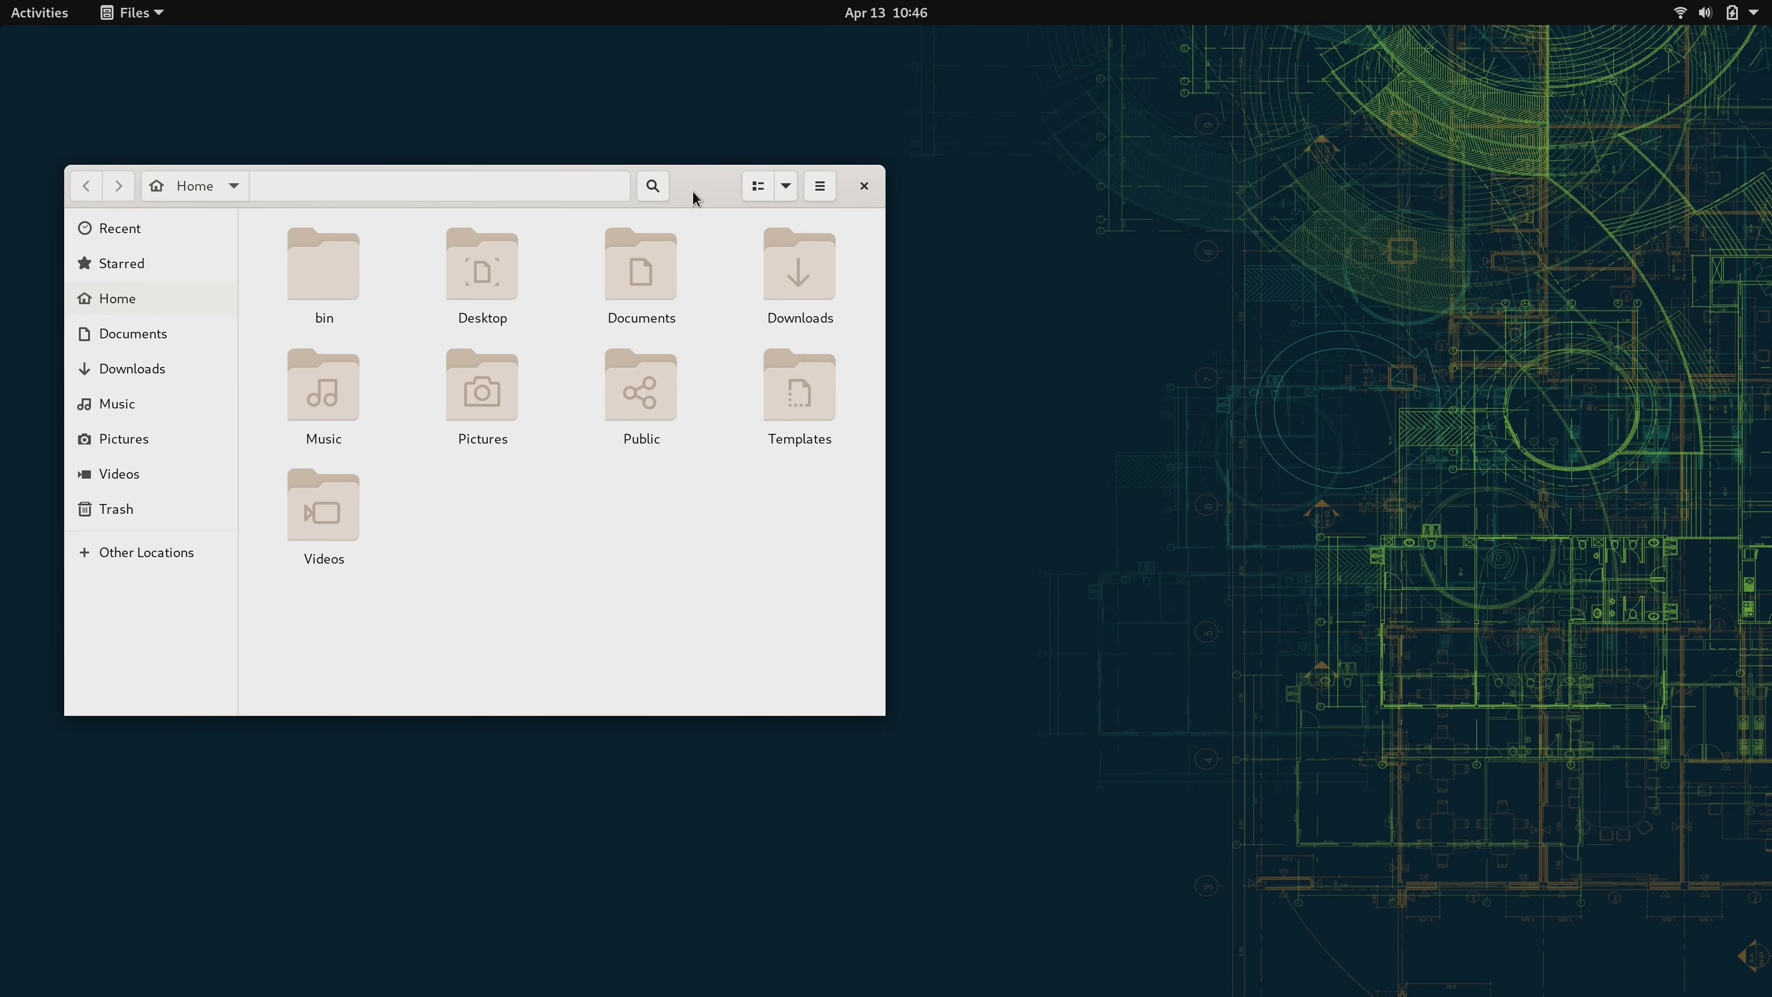
- Launch LibreOffice Writer, accept the Tip of the Day, and focus the blank page
{"action": "left_click", "coordinate": [38, 13]}
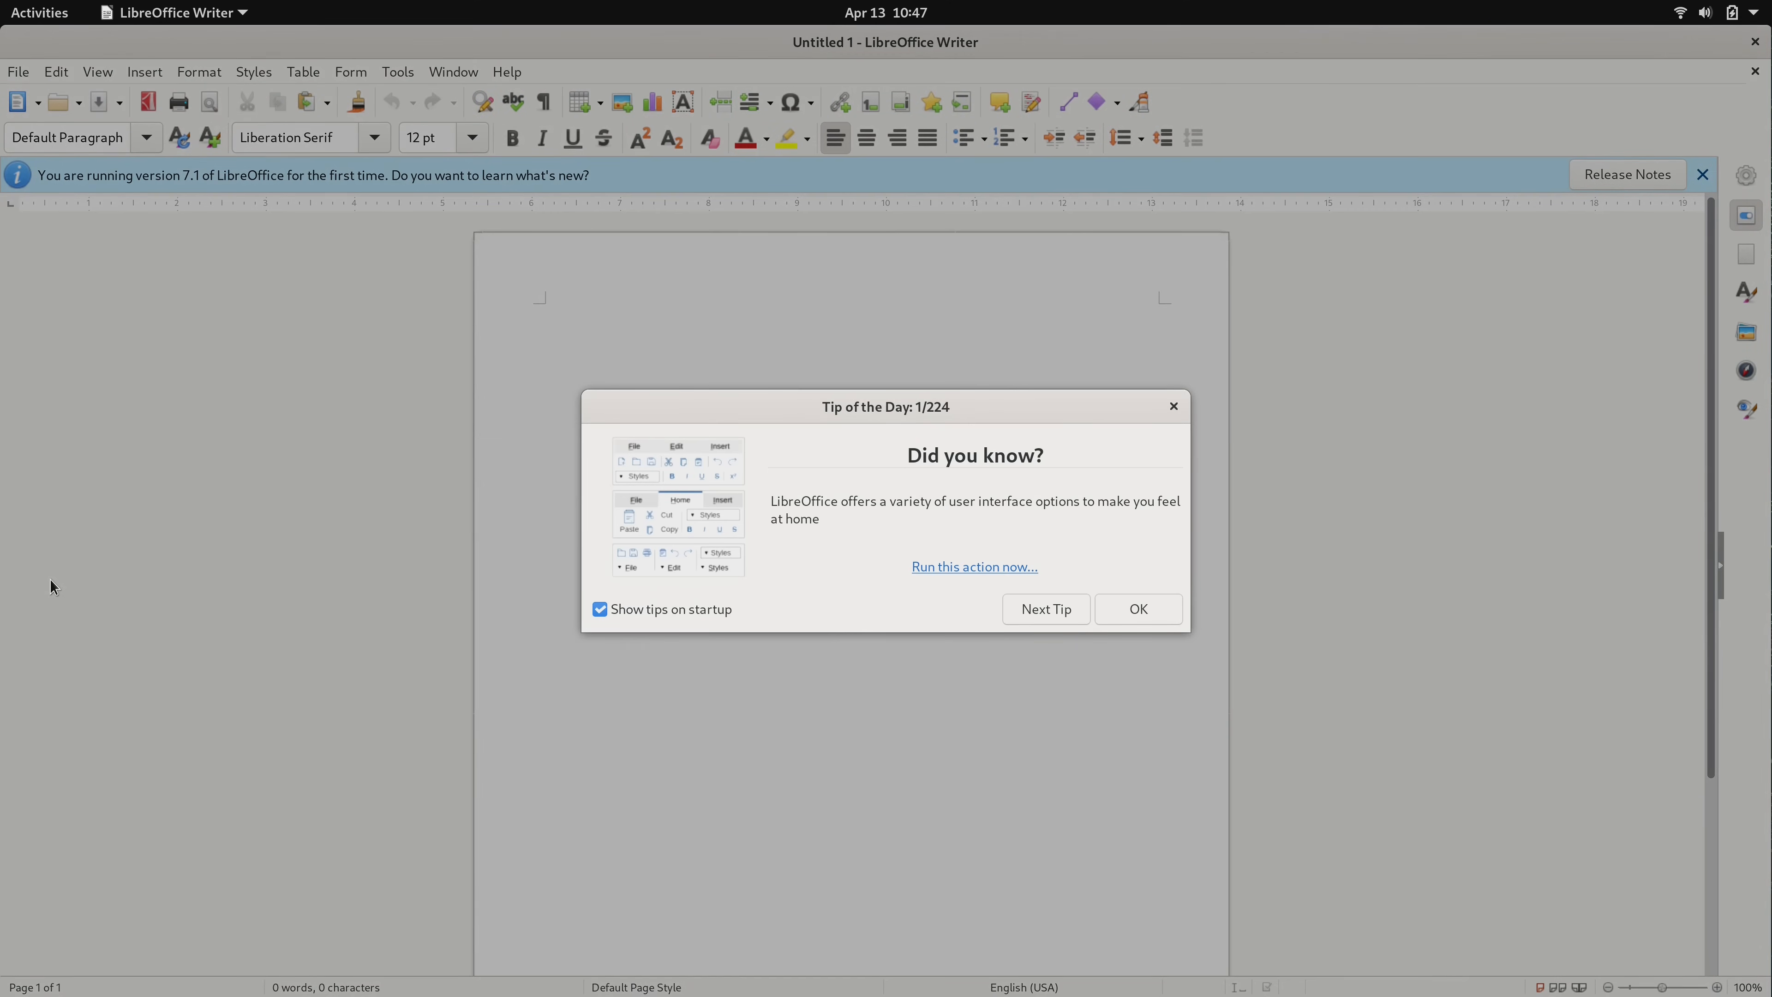
{"action": "left_click", "coordinate": [1138, 609]}
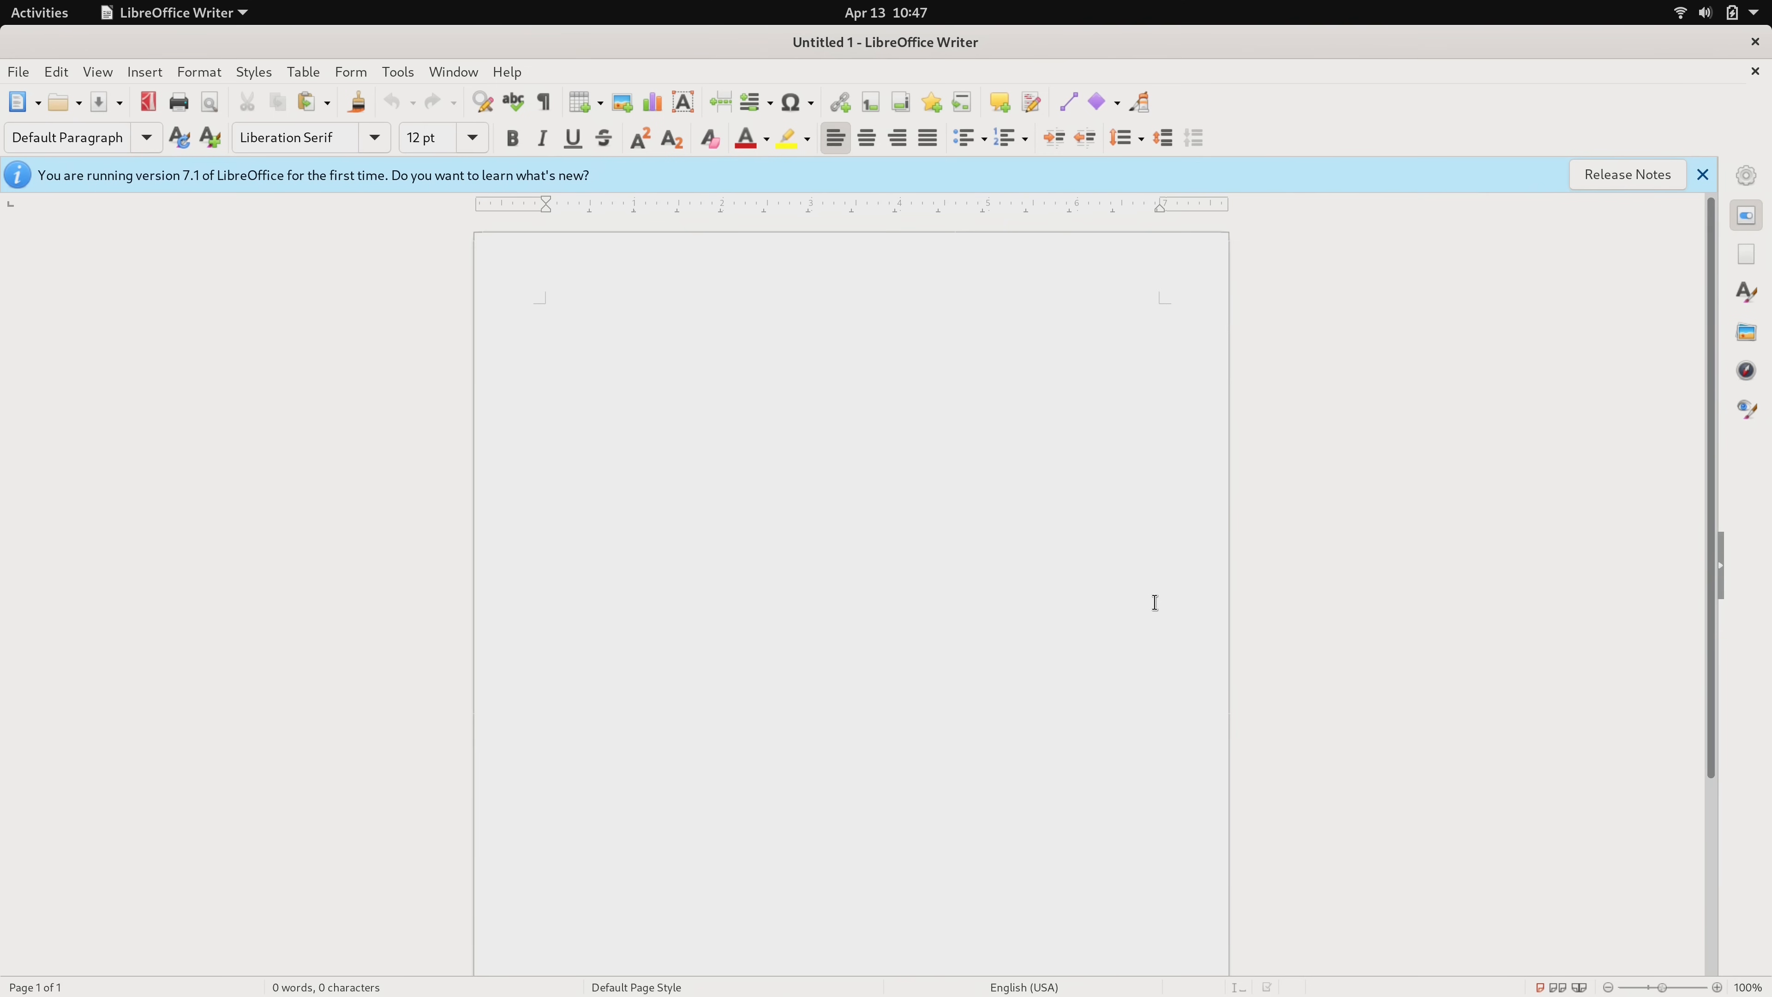
{"action": "left_click", "coordinate": [1701, 174]}
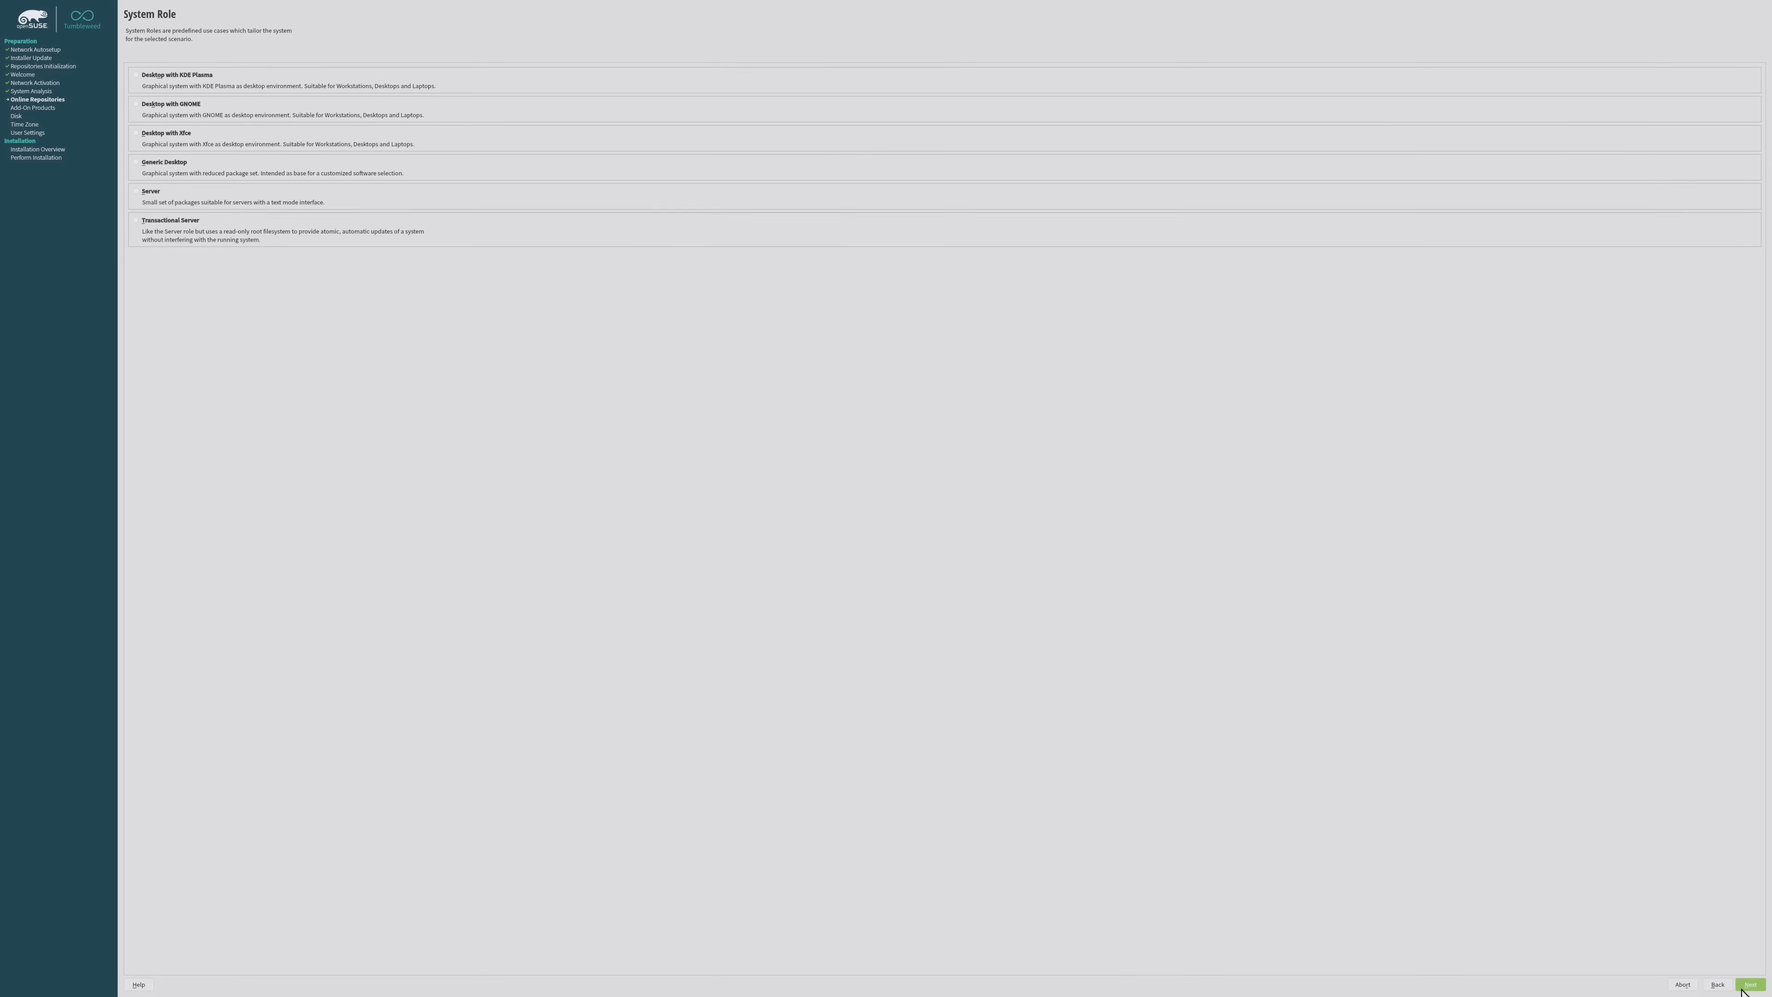
{"action": "mouse_move", "coordinate": [1155, 680]}
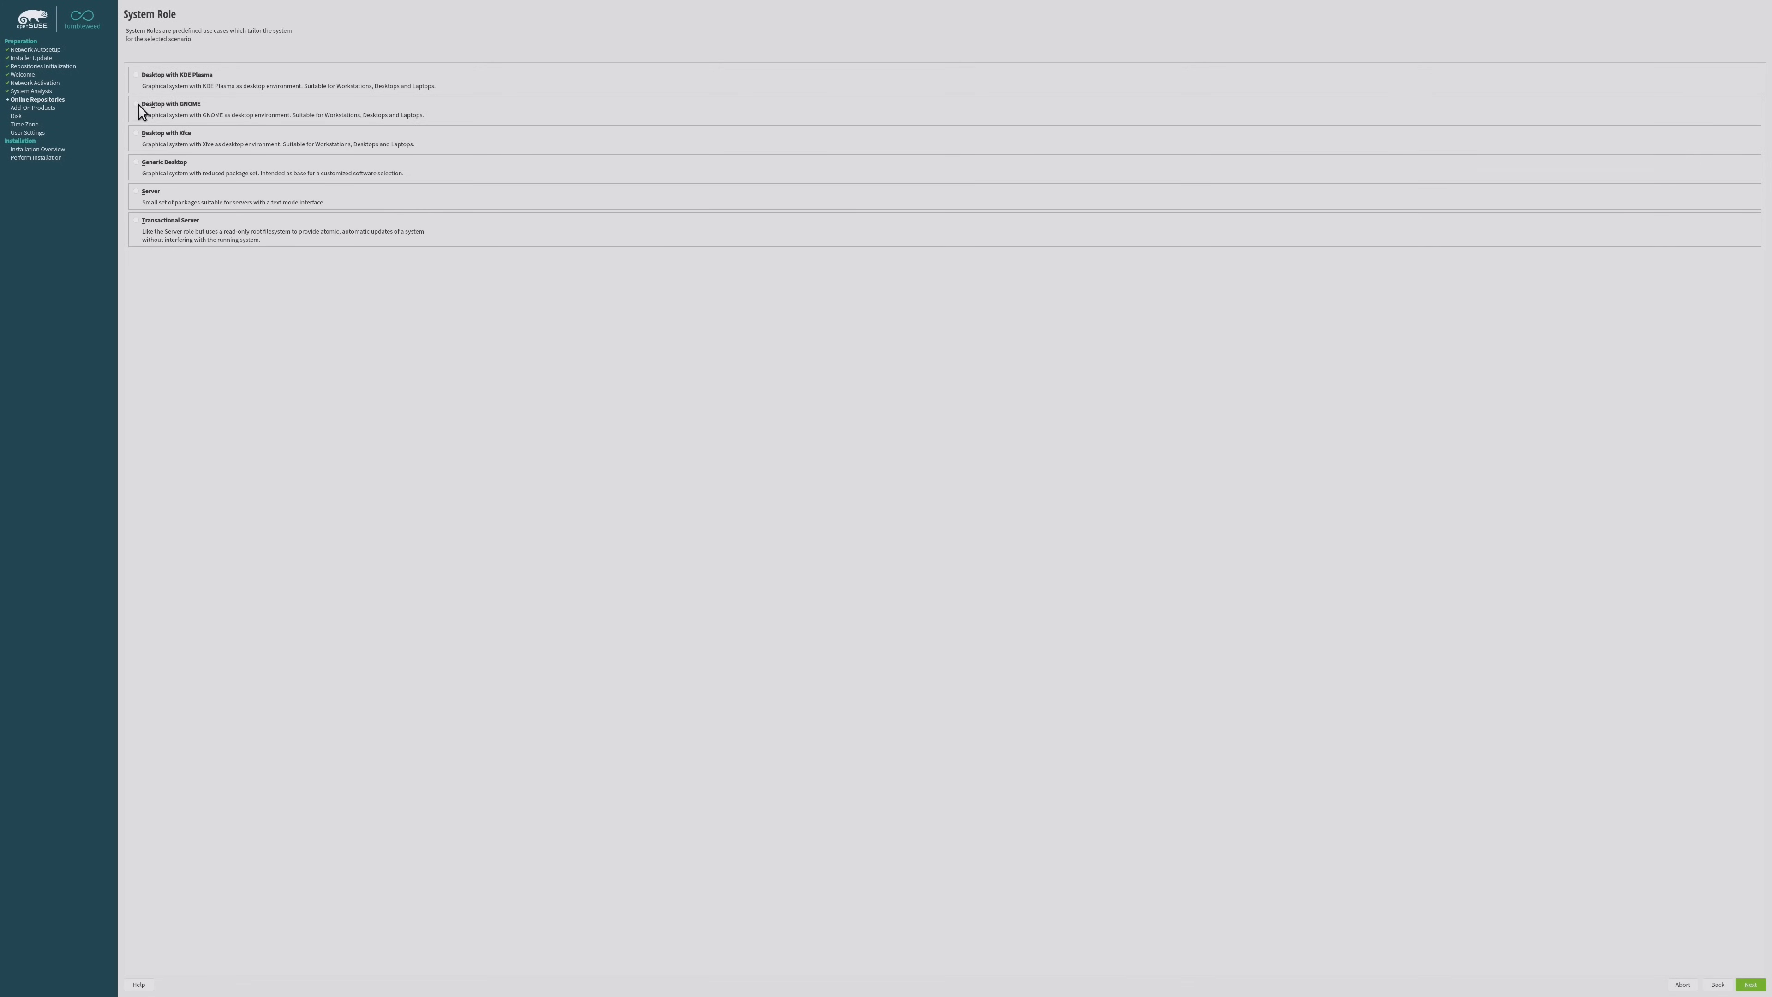
- Select the Desktop with GNOME role on the System Role screen
{"action": "left_click", "coordinate": [136, 104]}
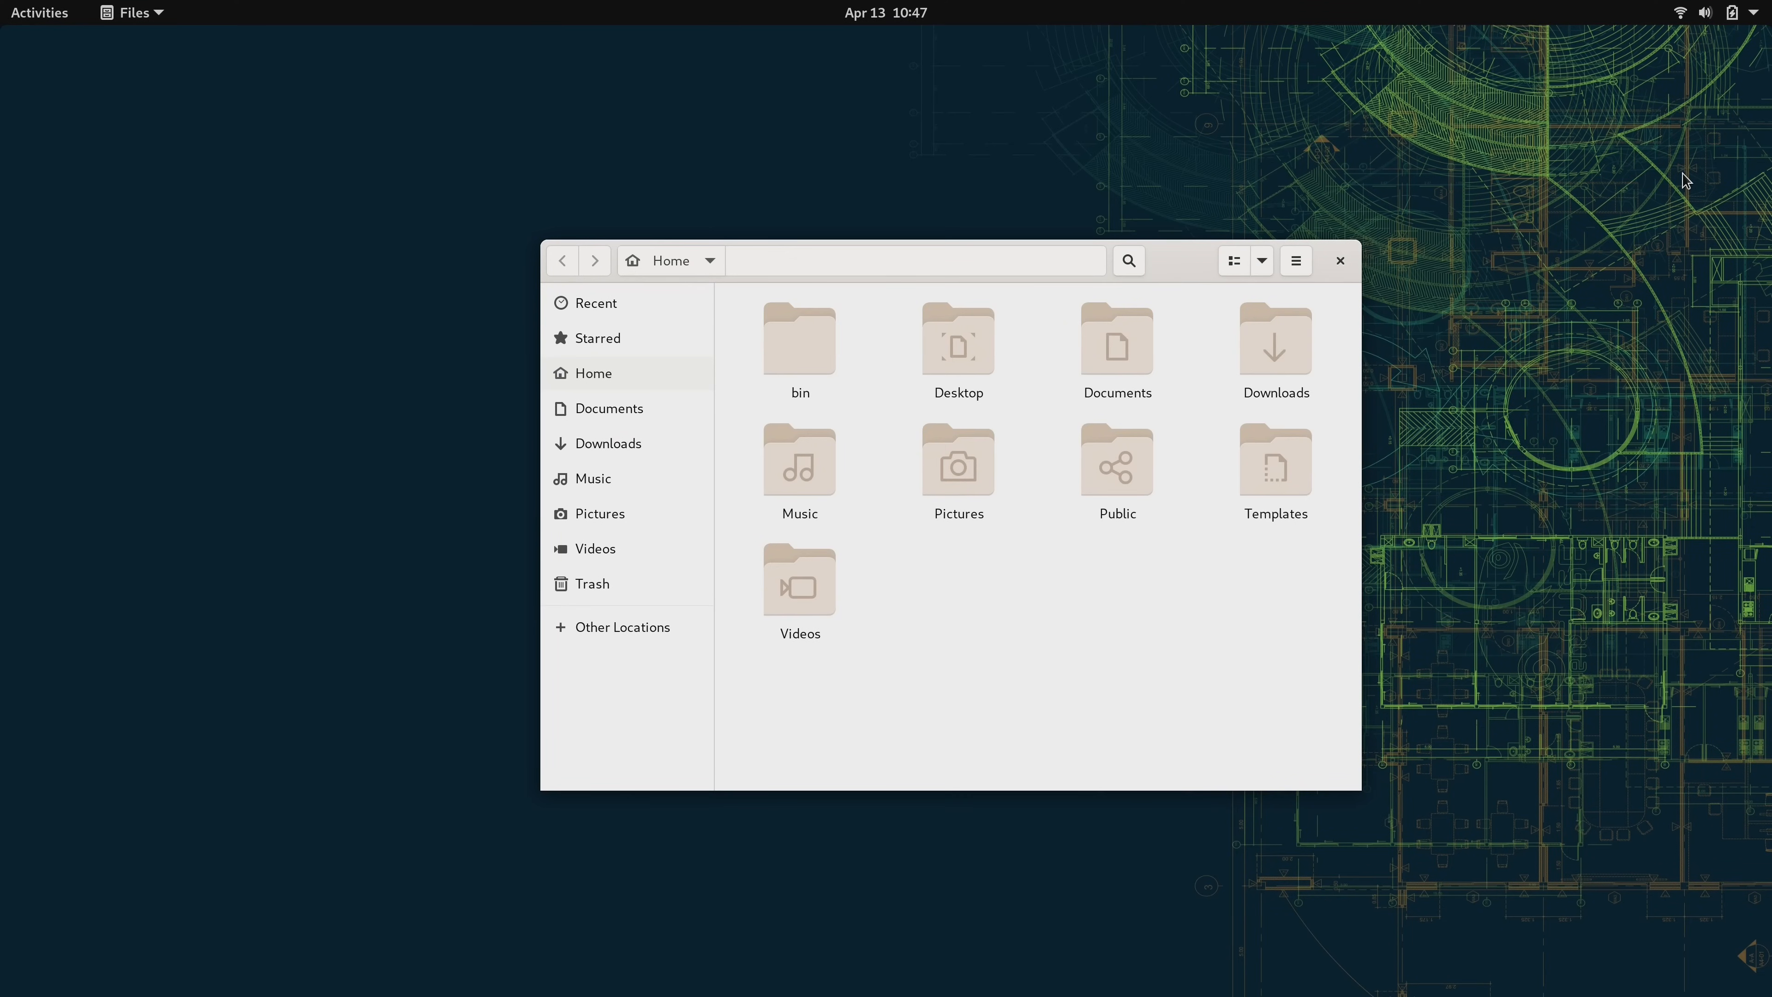
{"action": "mouse_move", "coordinate": [814, 388]}
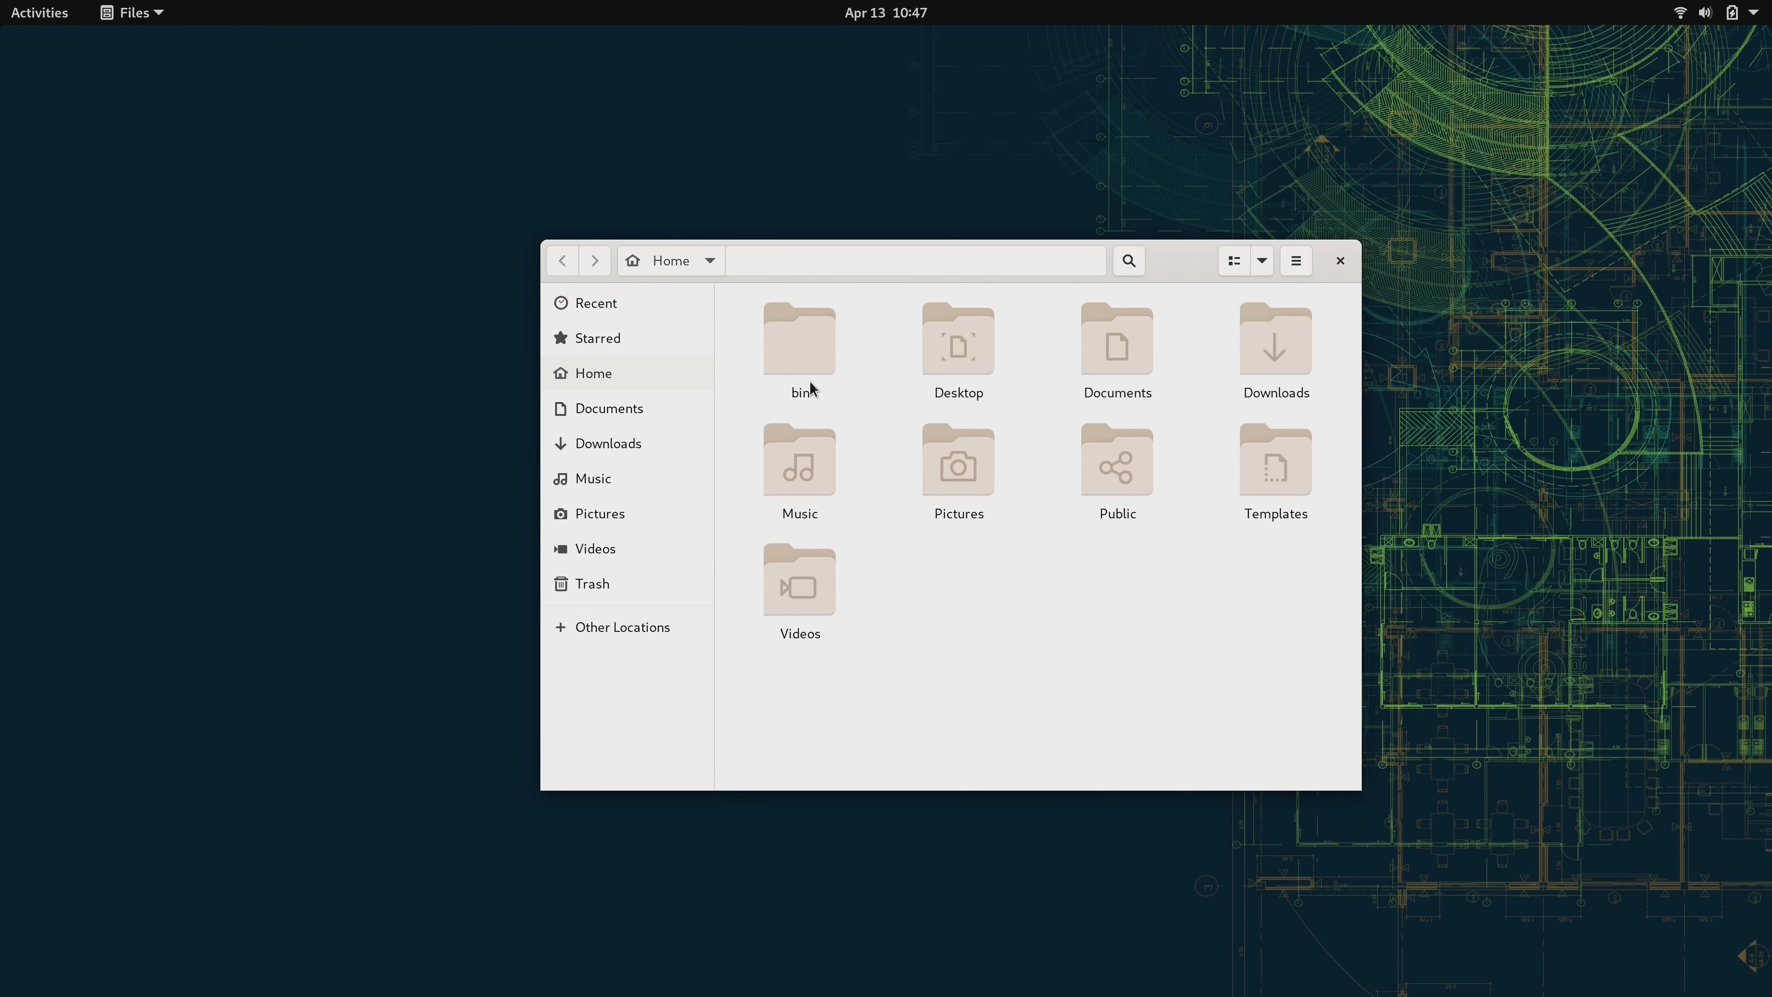
{"action": "mouse_move", "coordinate": [1458, 546]}
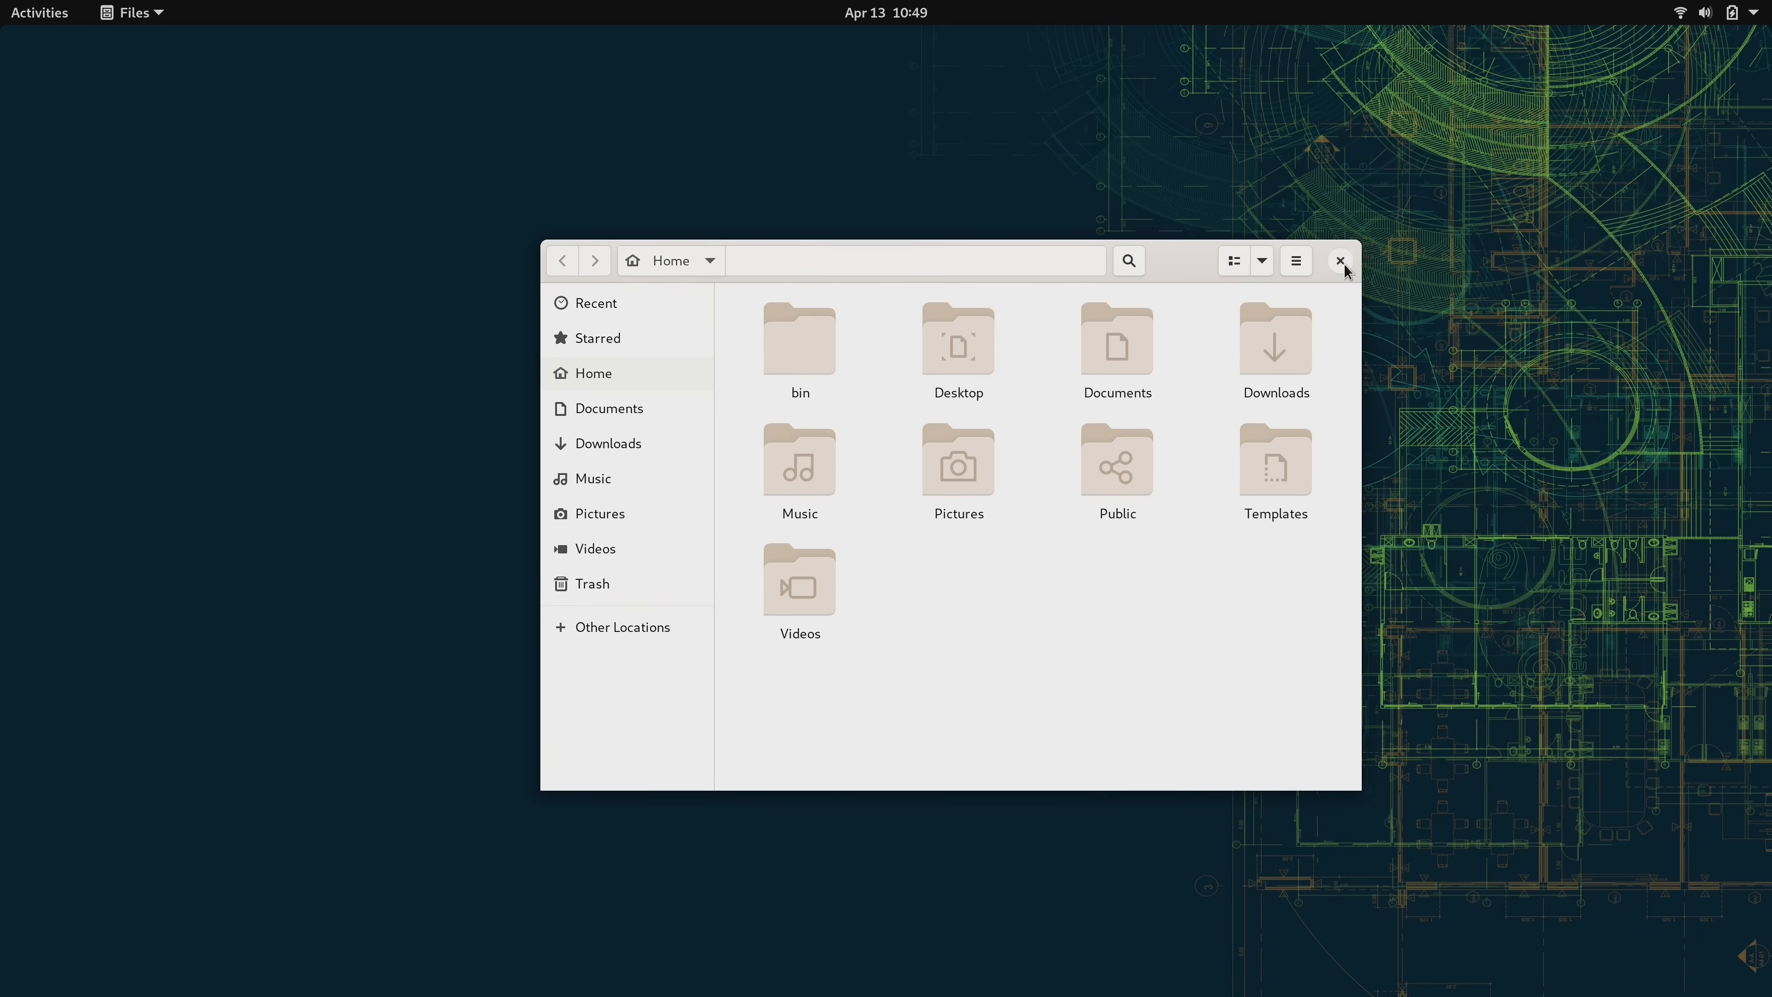
- Close the Files window to leave the desktop empty
{"action": "left_click", "coordinate": [1340, 260]}
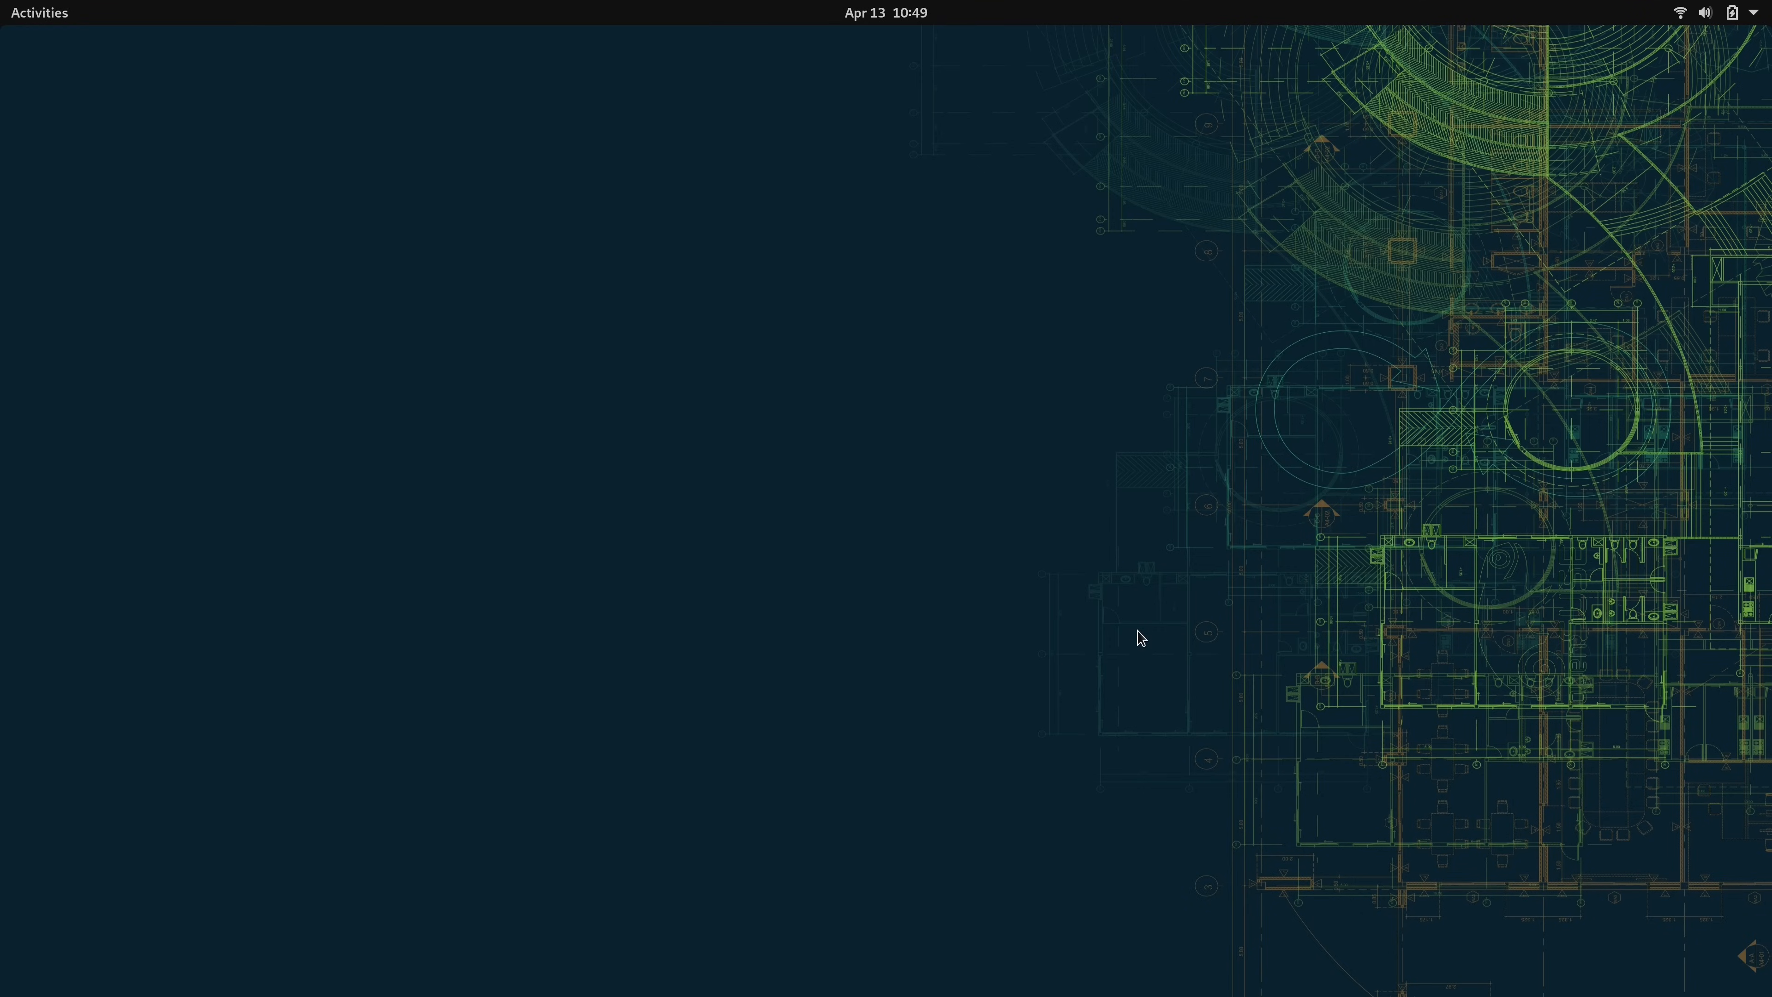
- Launch Firefox from the dash onto the openSUSE Search page, then reopen Activities
{"action": "left_click", "coordinate": [38, 13]}
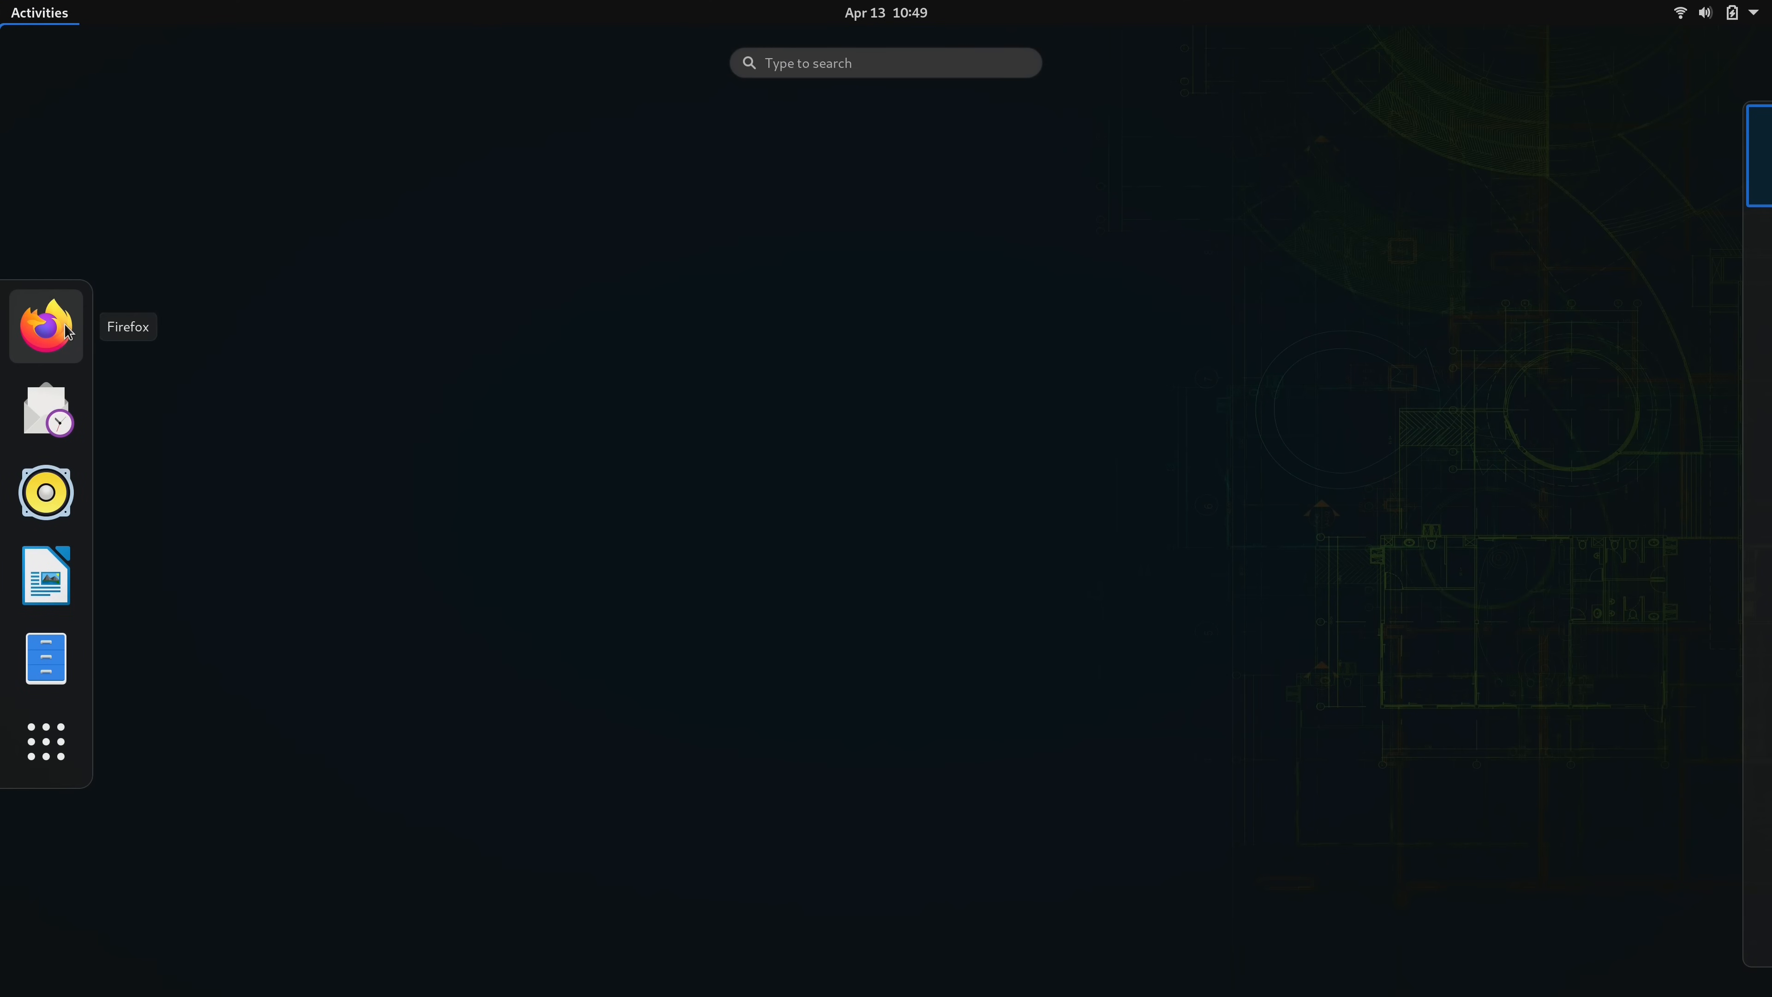
{"action": "left_click", "coordinate": [46, 327]}
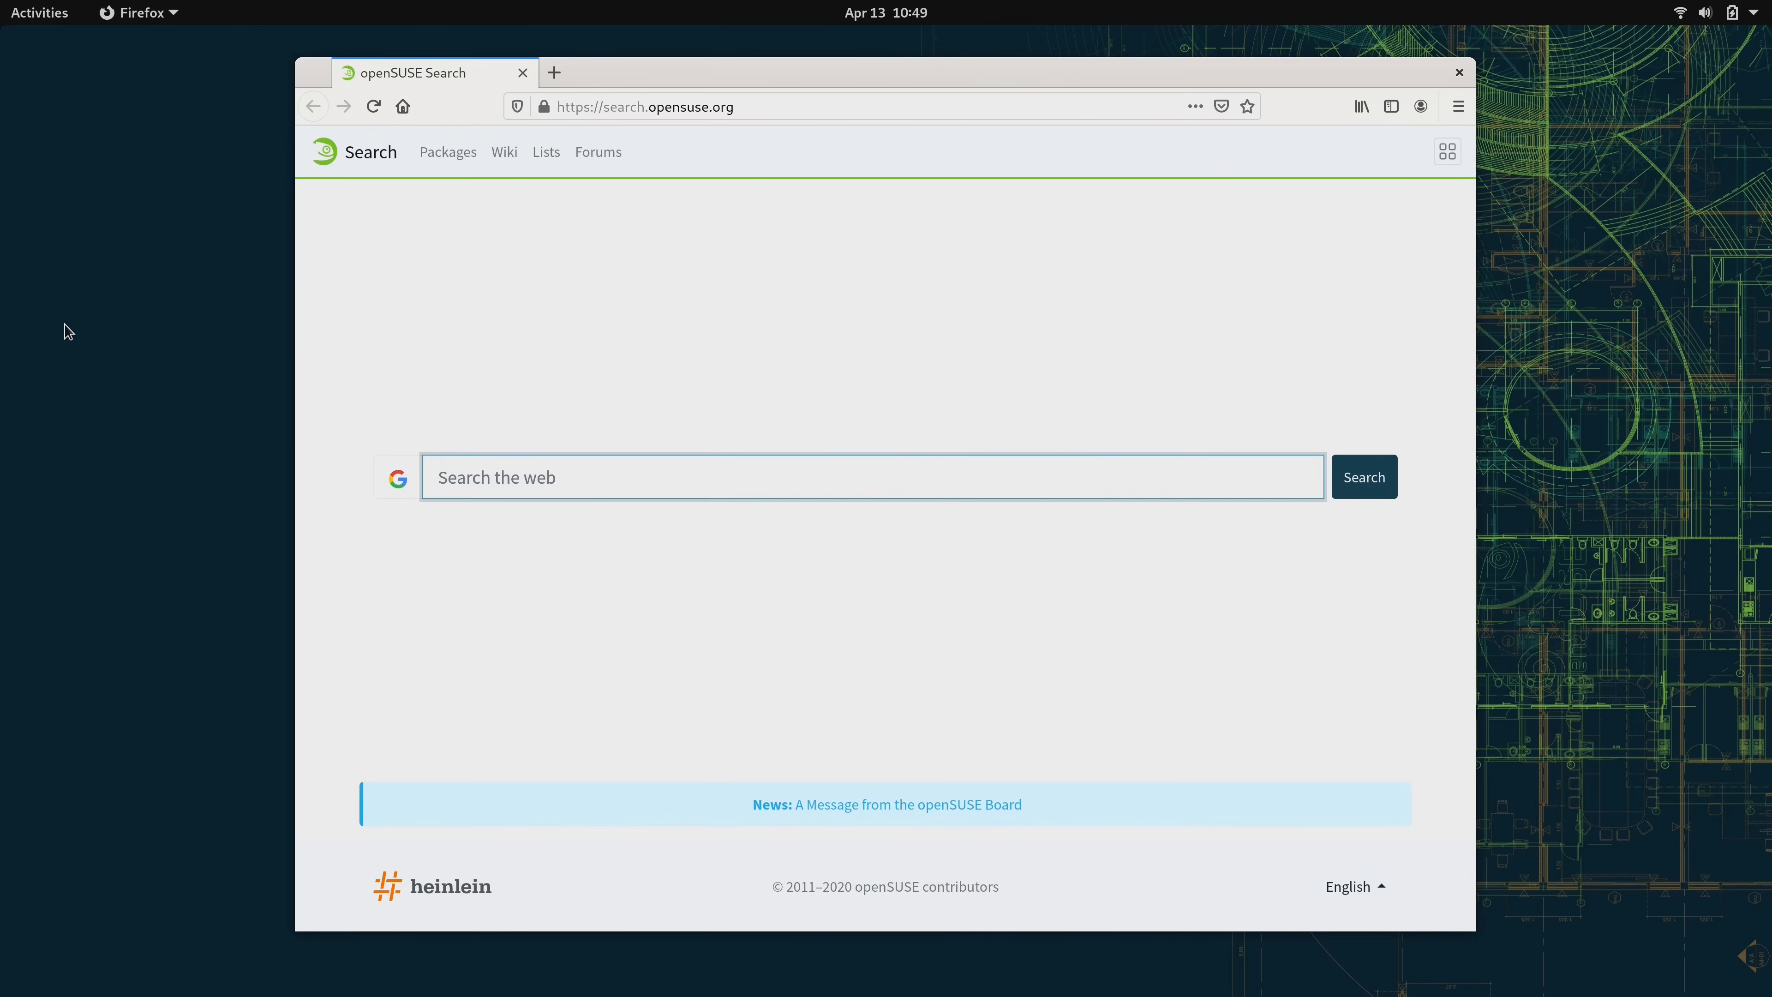
{"action": "mouse_move", "coordinate": [55, 56]}
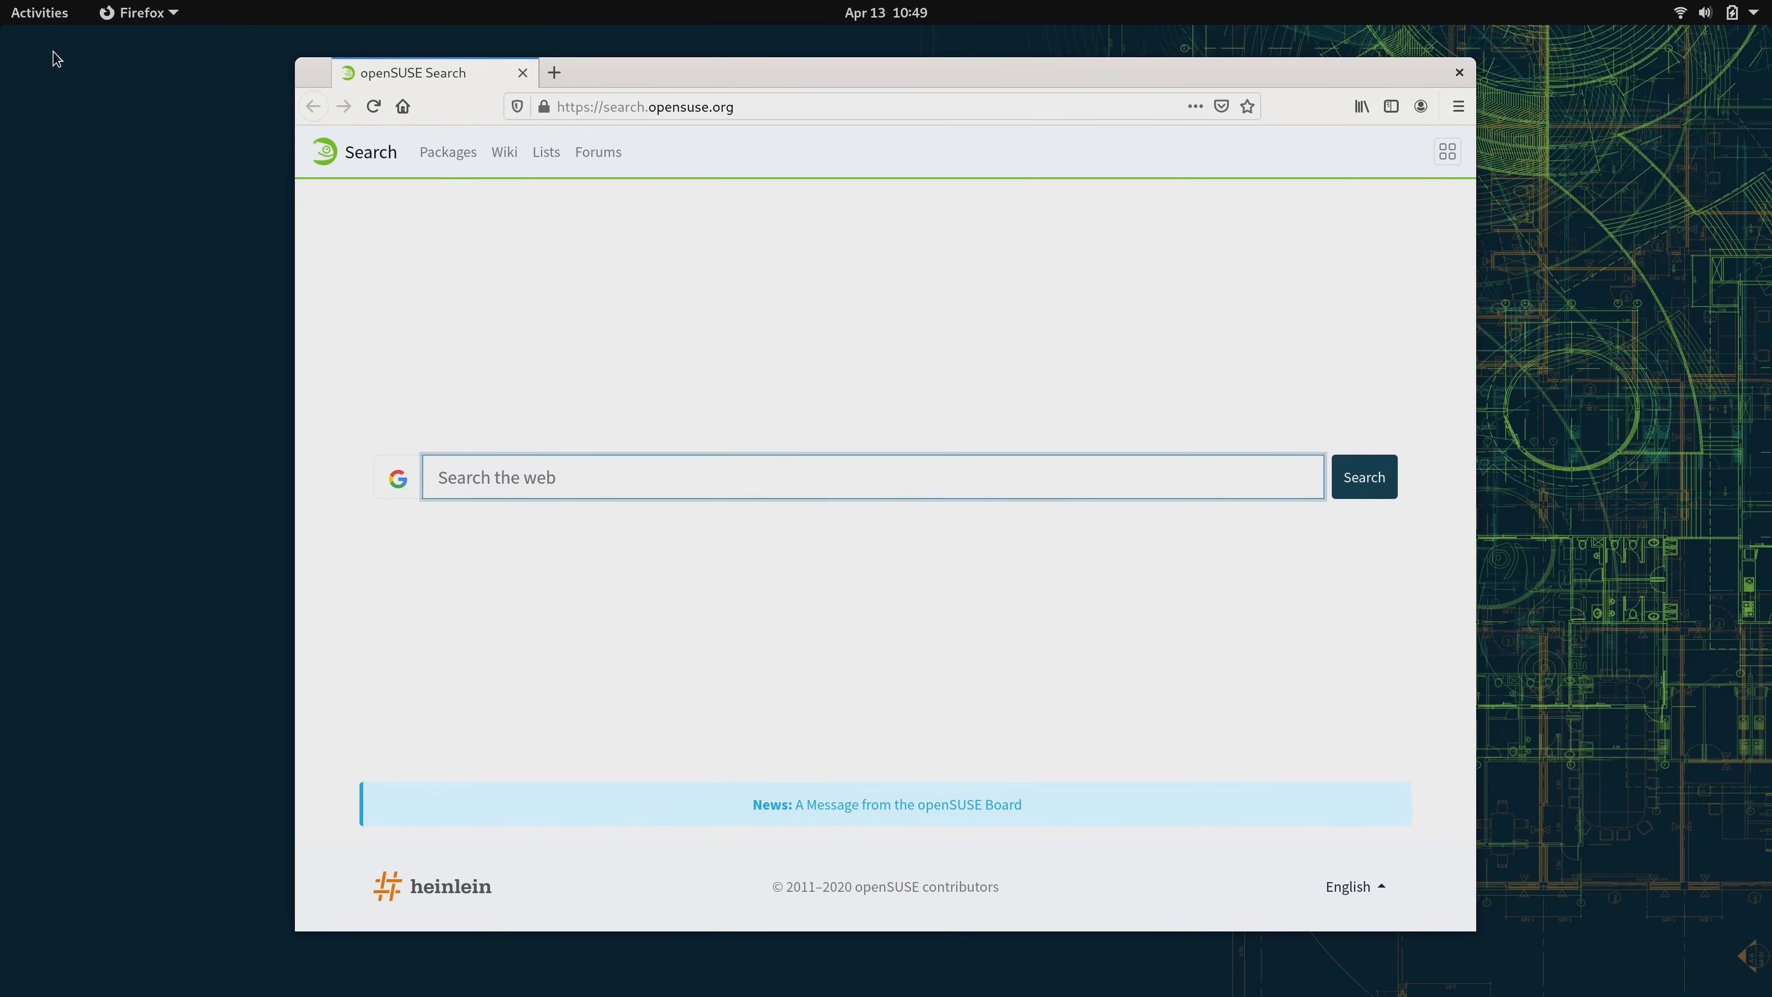
{"action": "left_click", "coordinate": [40, 13]}
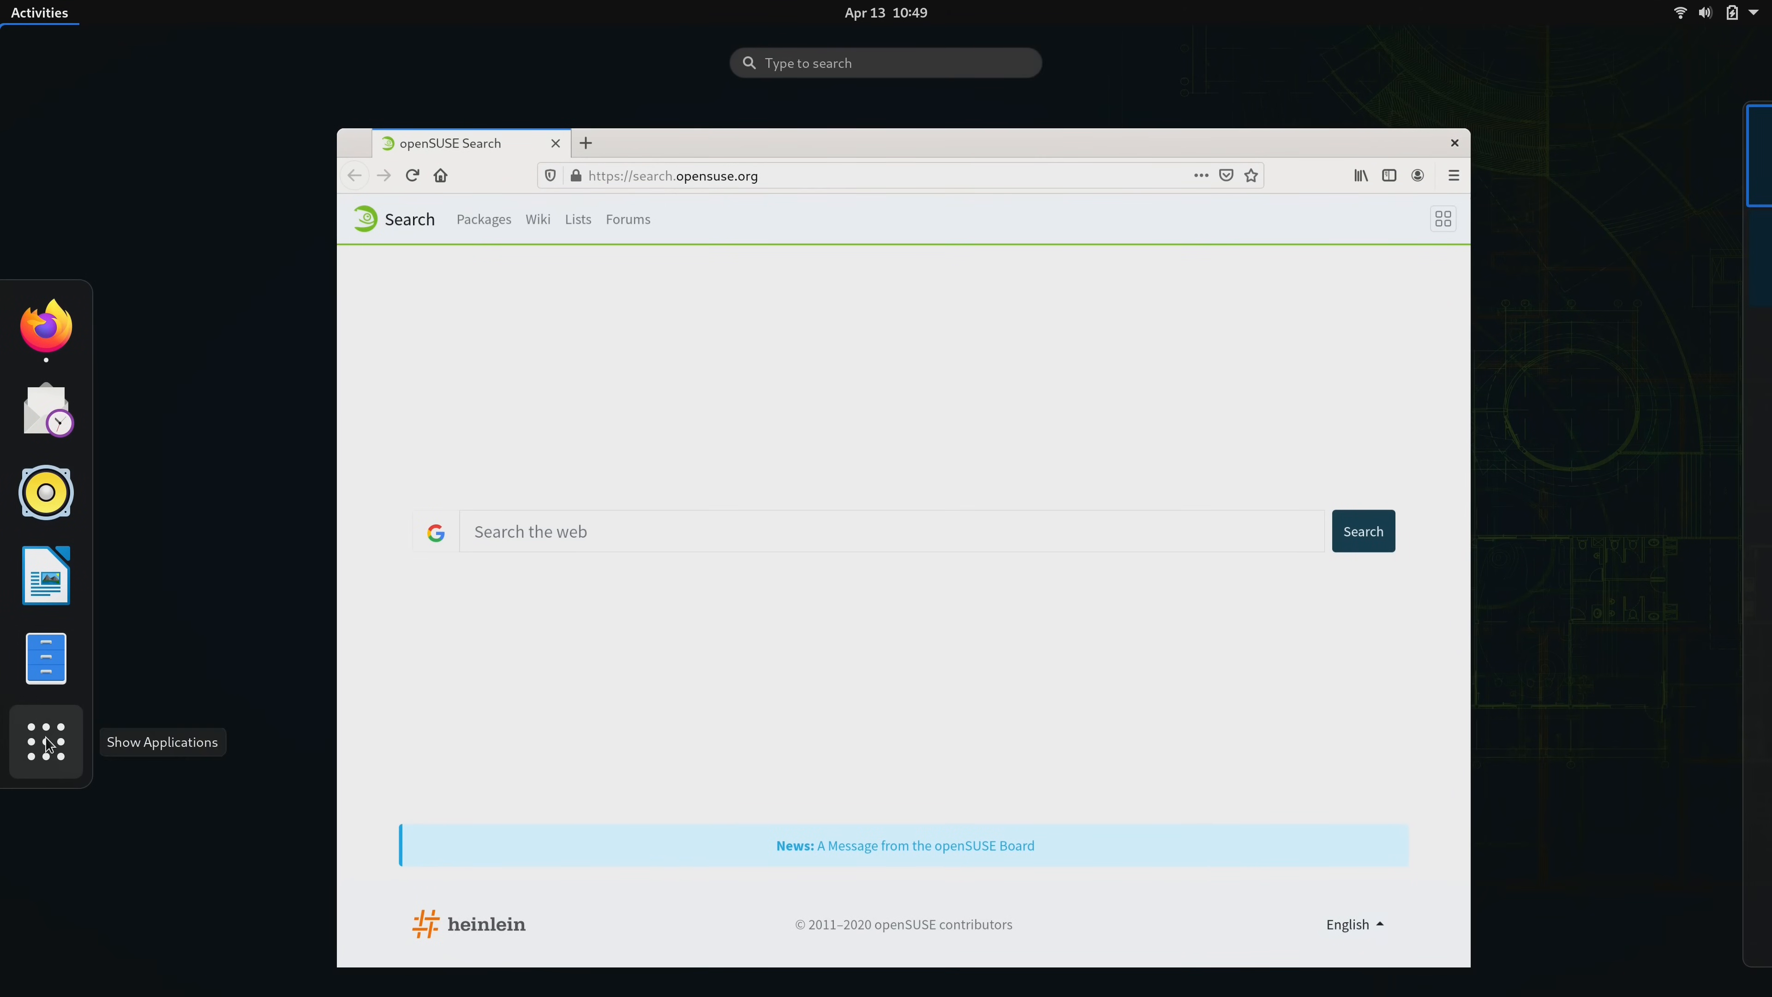
- Show the full grid of installed applications from the dash
{"action": "left_click", "coordinate": [46, 742]}
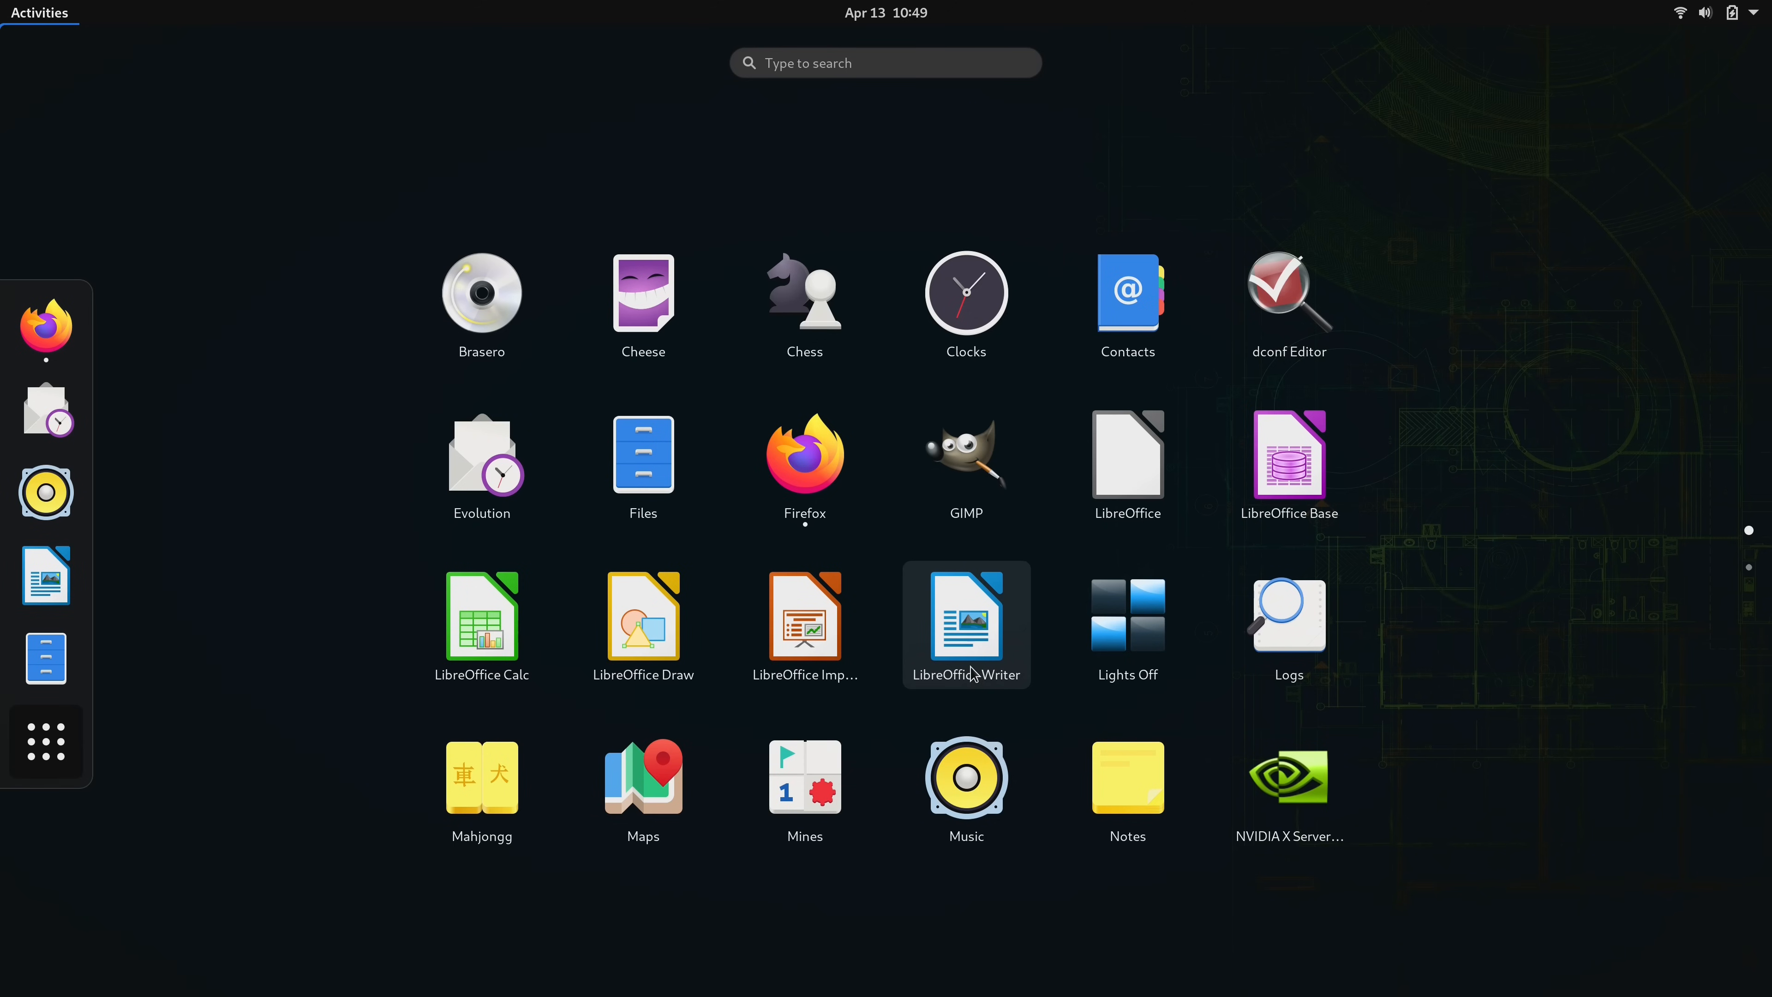
{"action": "mouse_move", "coordinate": [487, 540]}
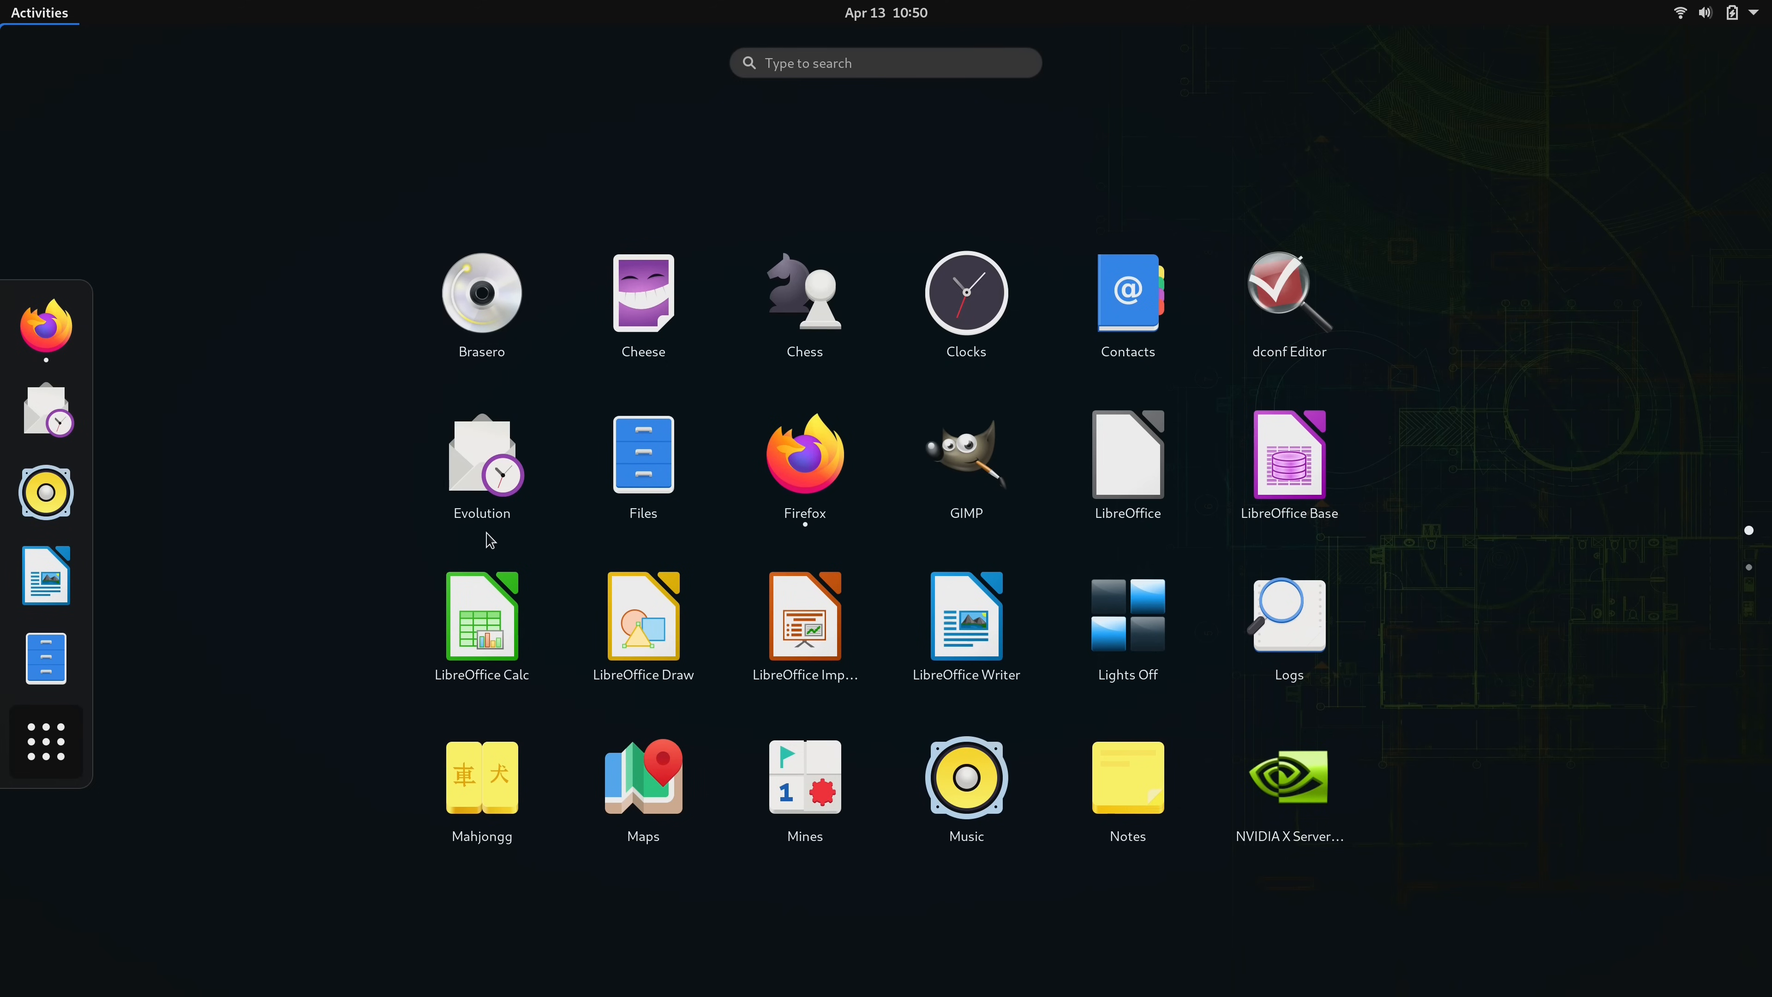
{"action": "mouse_move", "coordinate": [978, 808]}
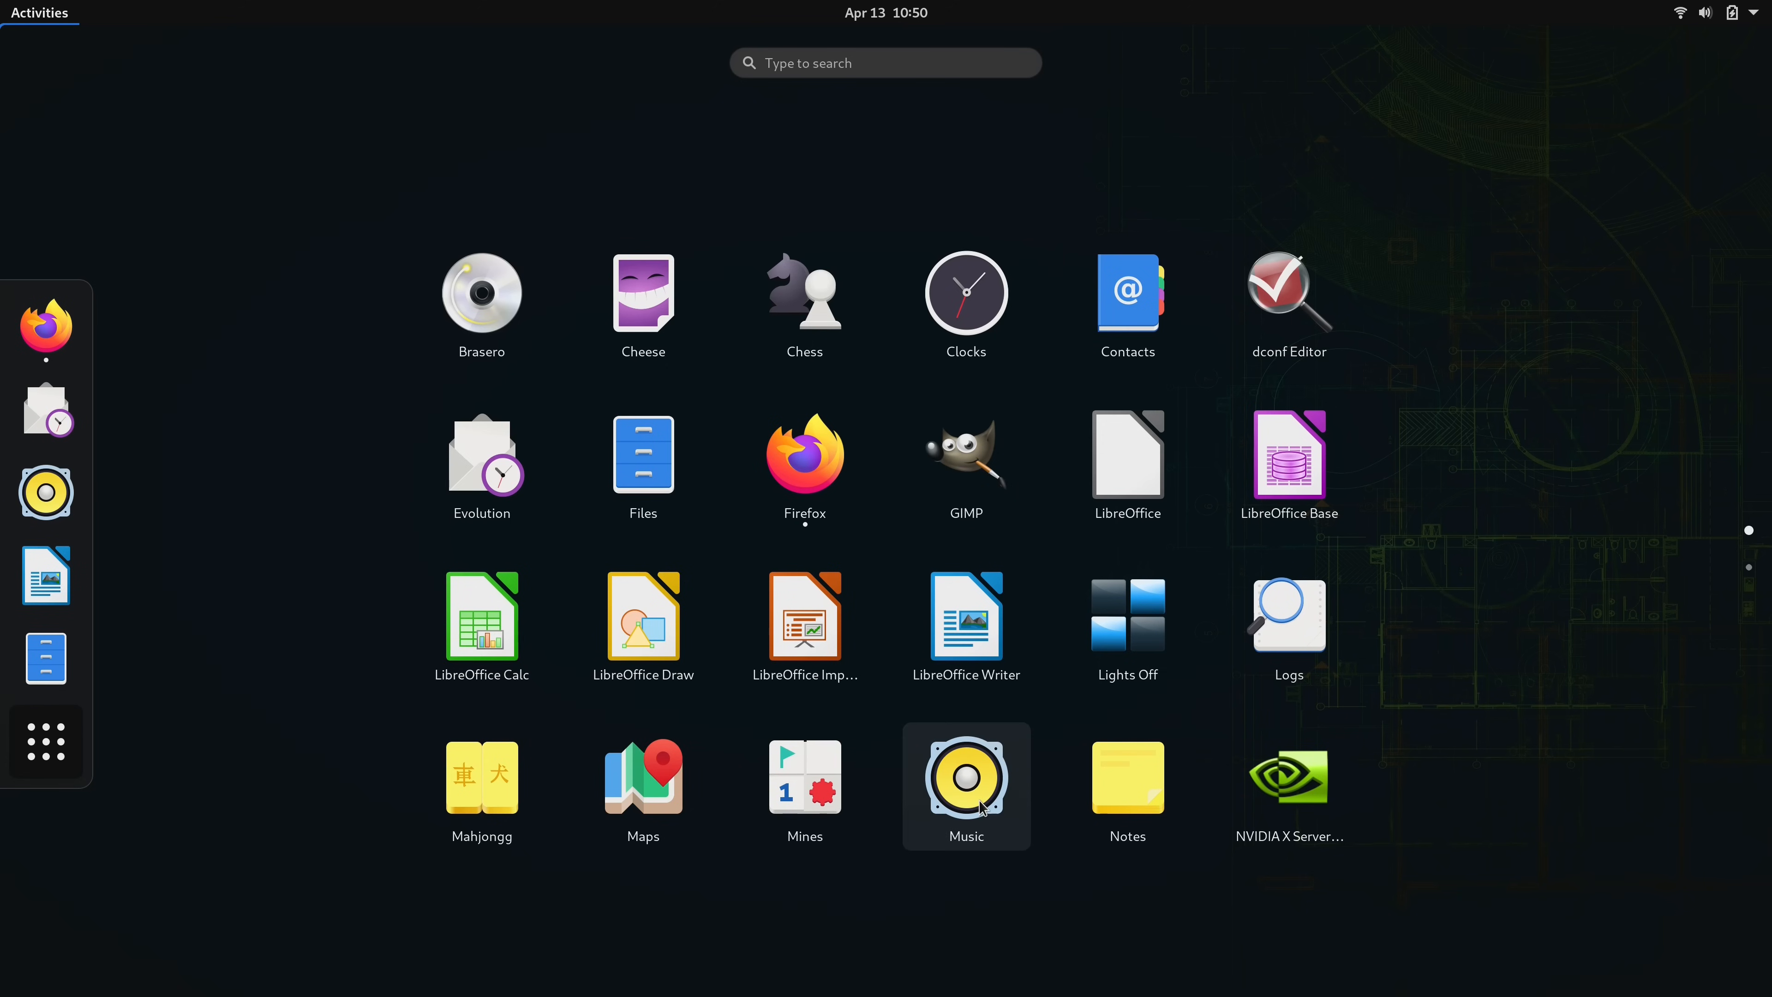
{"action": "mouse_move", "coordinate": [1325, 862]}
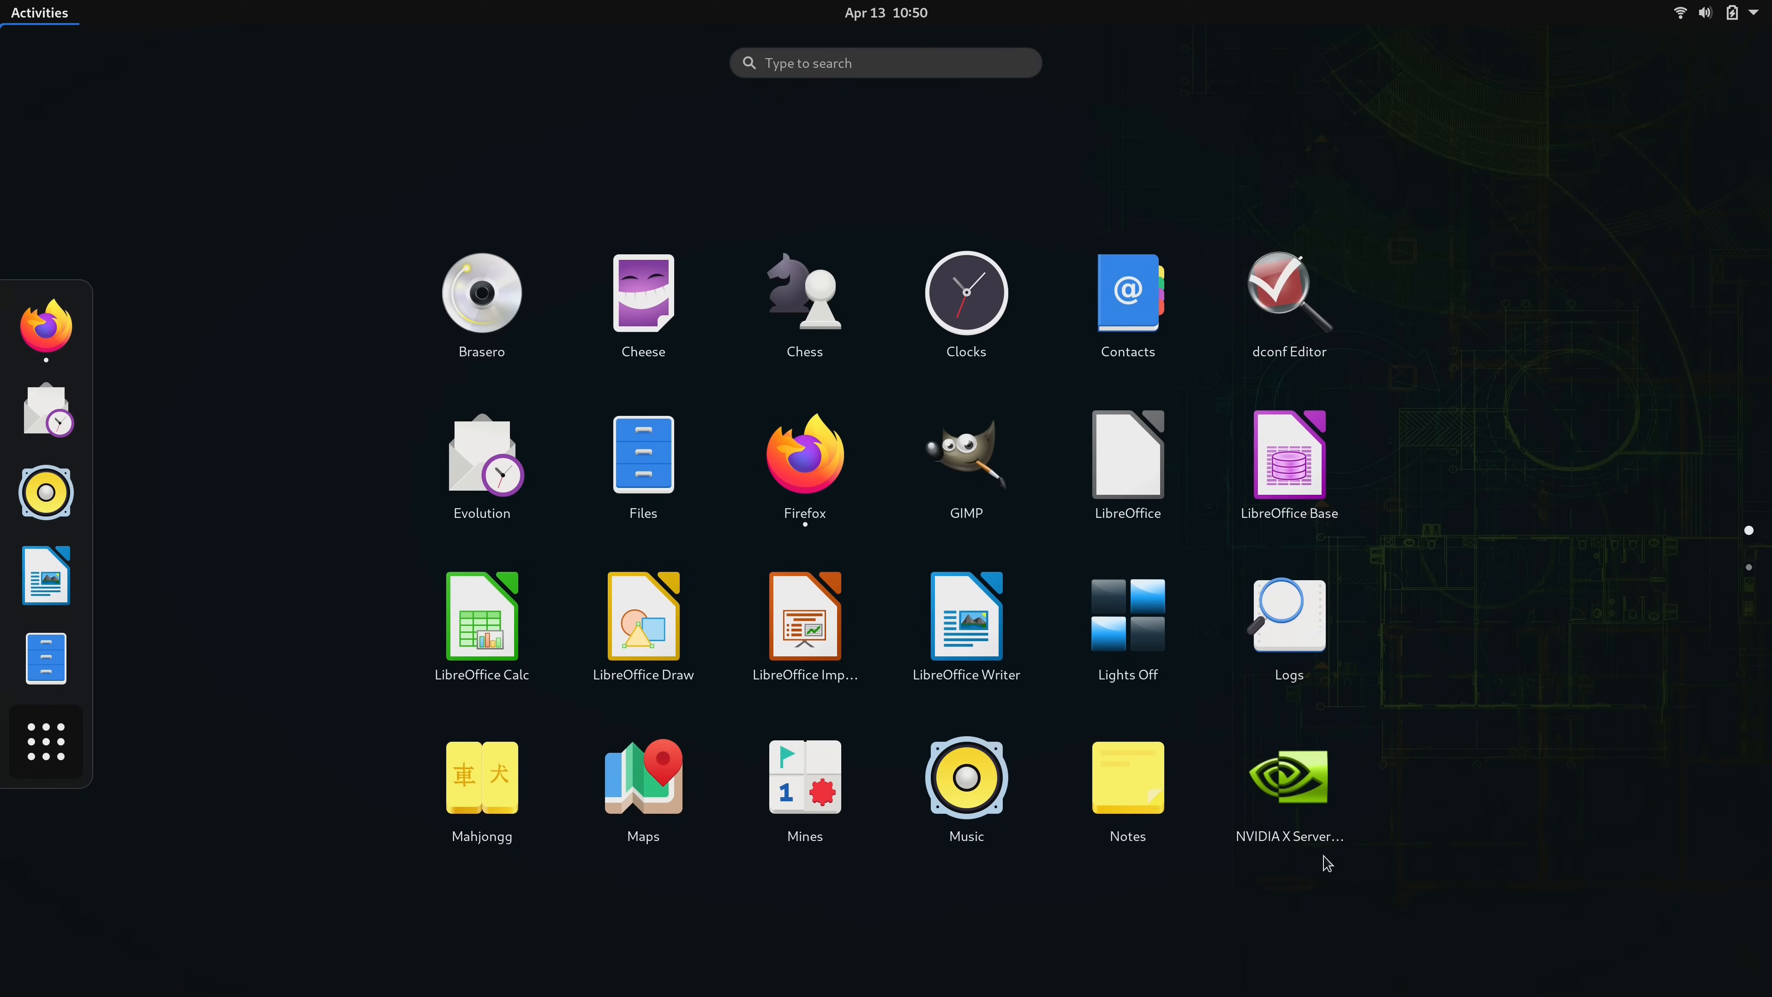